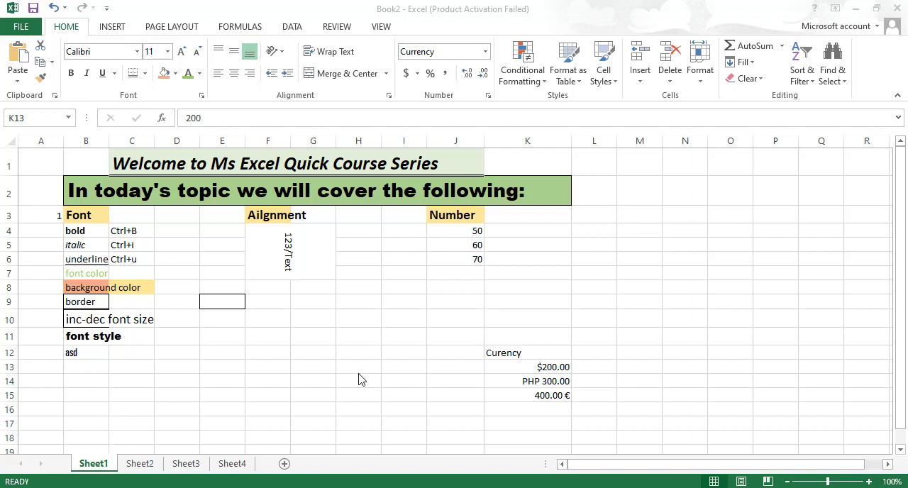
pyautogui.moveTo(244, 227)
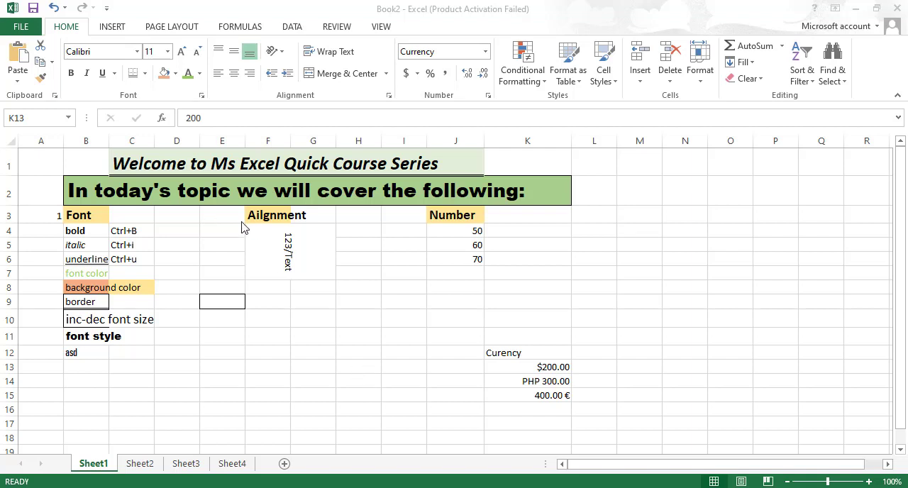
pyautogui.moveTo(178, 206)
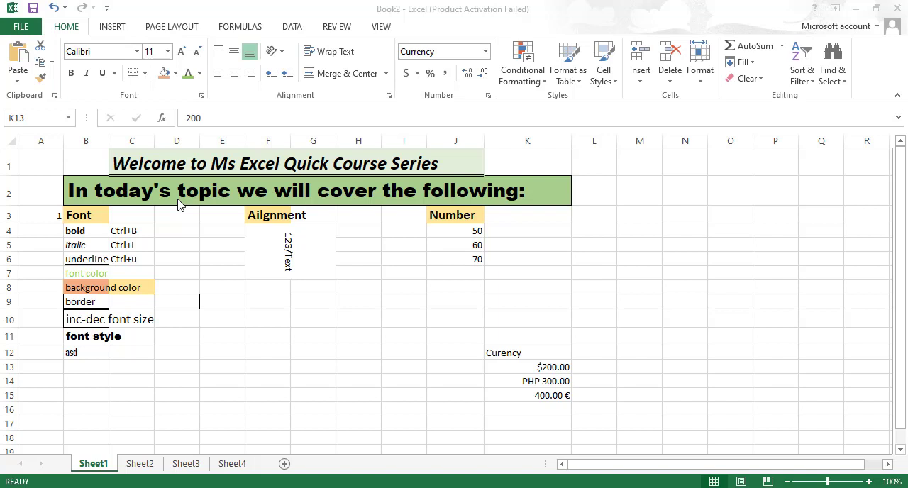
pyautogui.moveTo(139, 213)
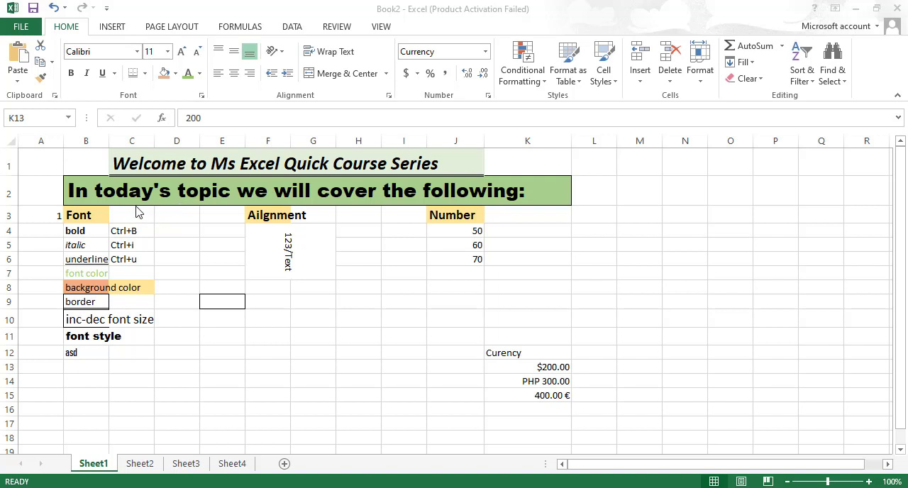
pyautogui.moveTo(284, 224)
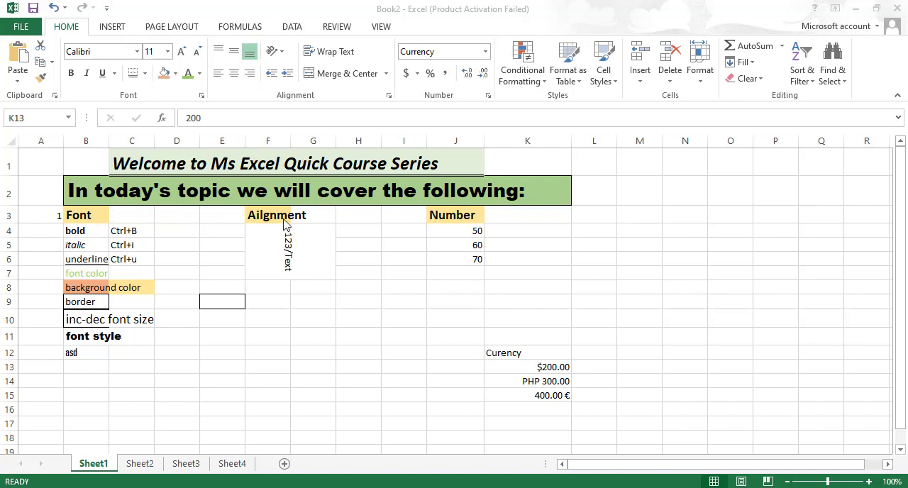
pyautogui.moveTo(110, 210)
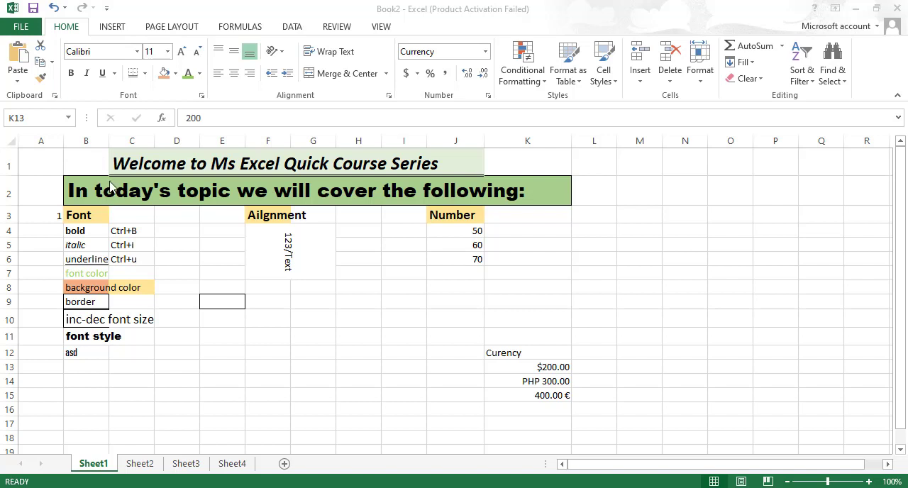
pyautogui.moveTo(136, 205)
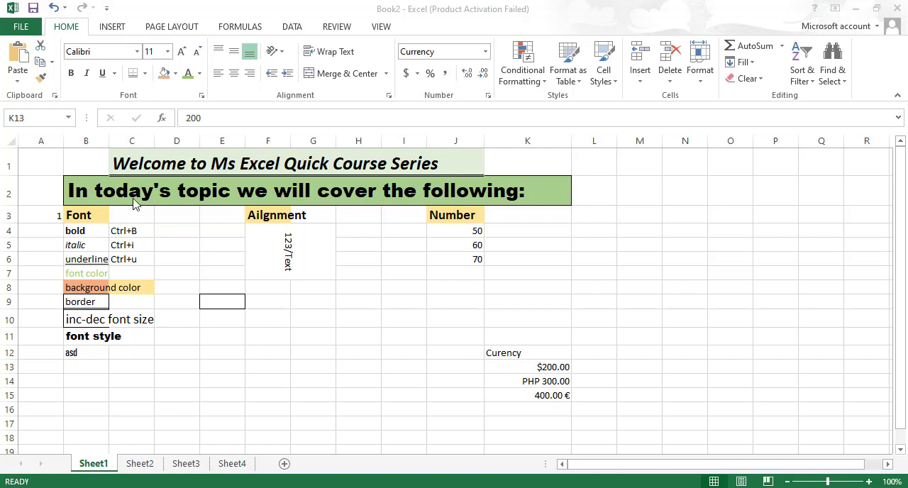
# Step: Reapply bold to the 'bold' example while stepping through the Font example cells
pyautogui.click(528, 366)
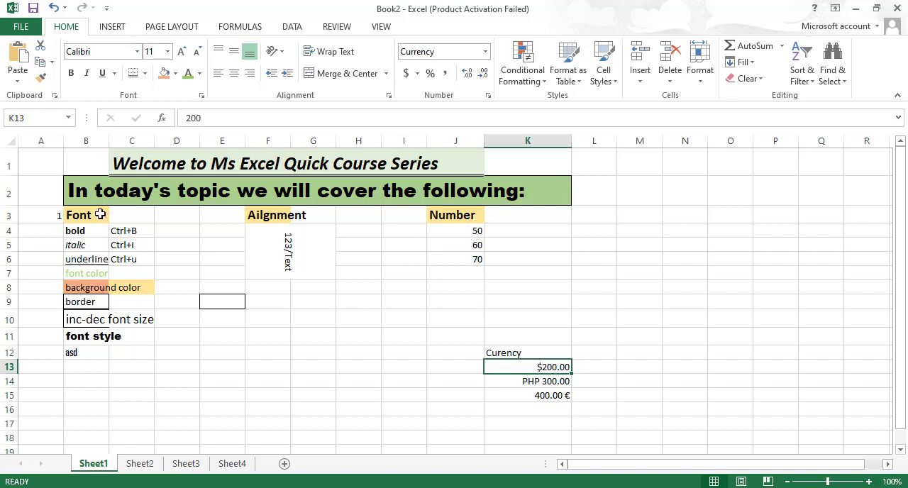
pyautogui.click(85, 214)
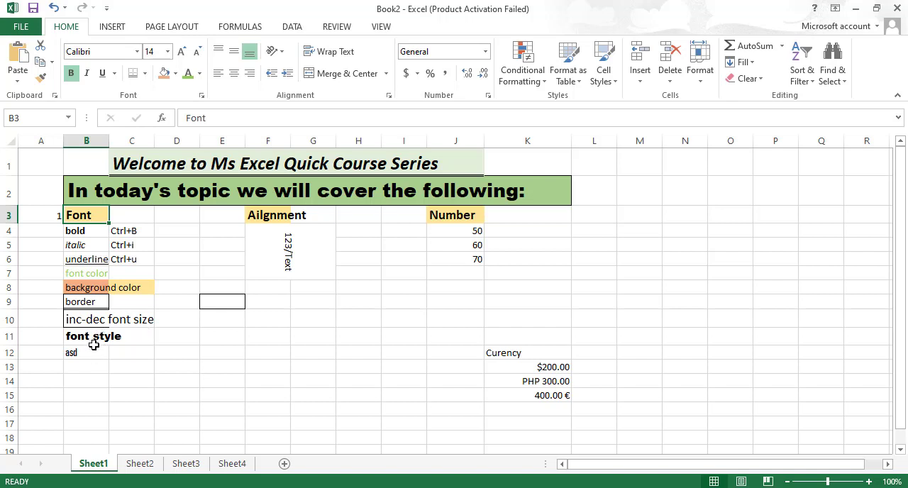
pyautogui.moveTo(89, 233)
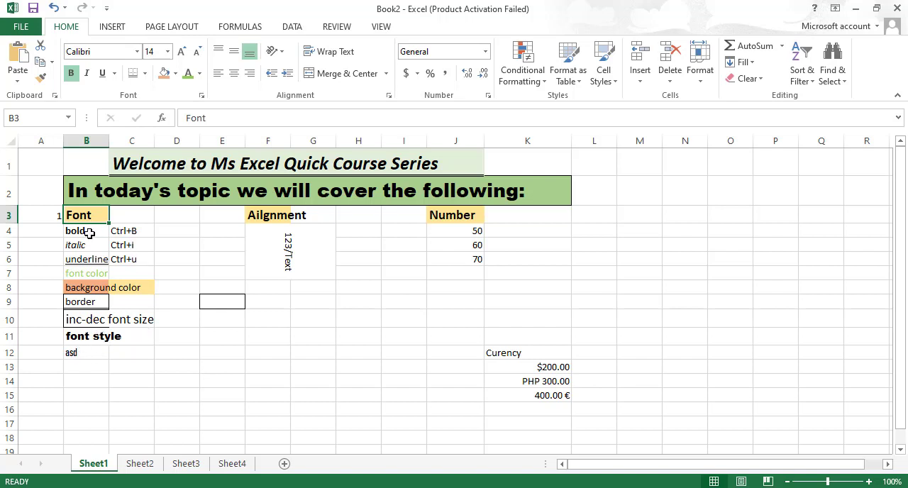
pyautogui.click(85, 230)
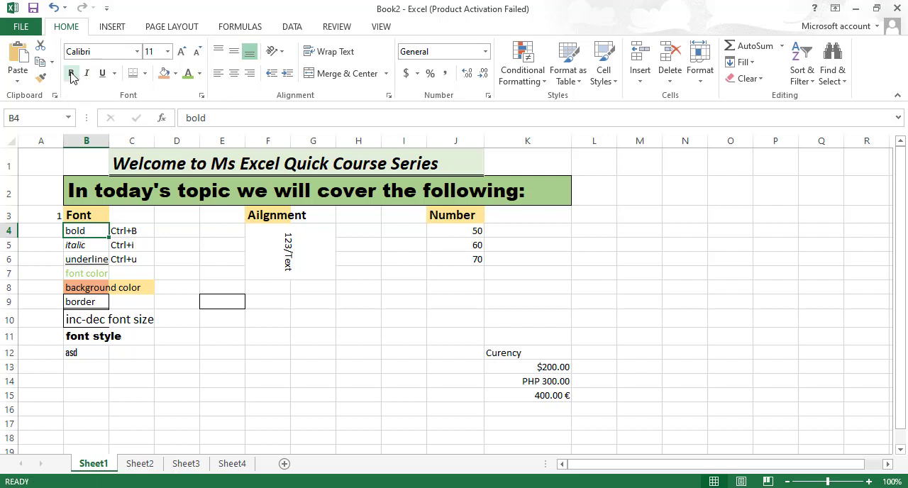
pyautogui.click(71, 72)
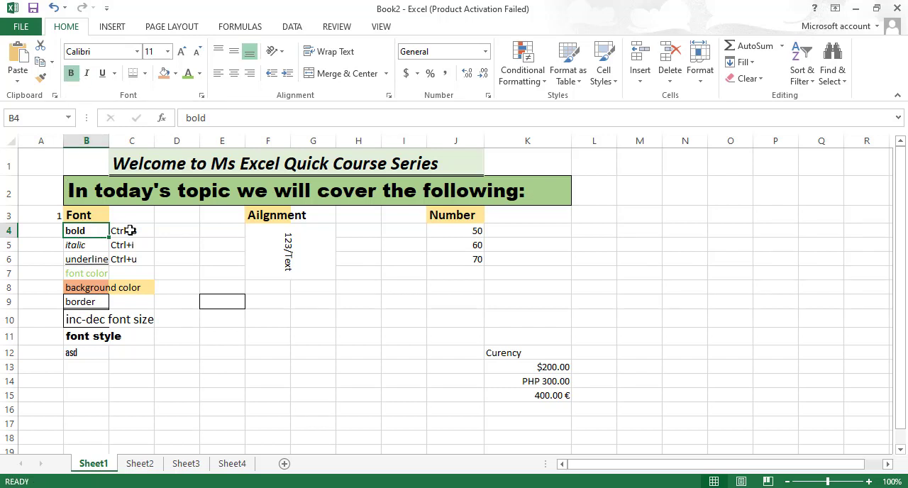
pyautogui.click(85, 244)
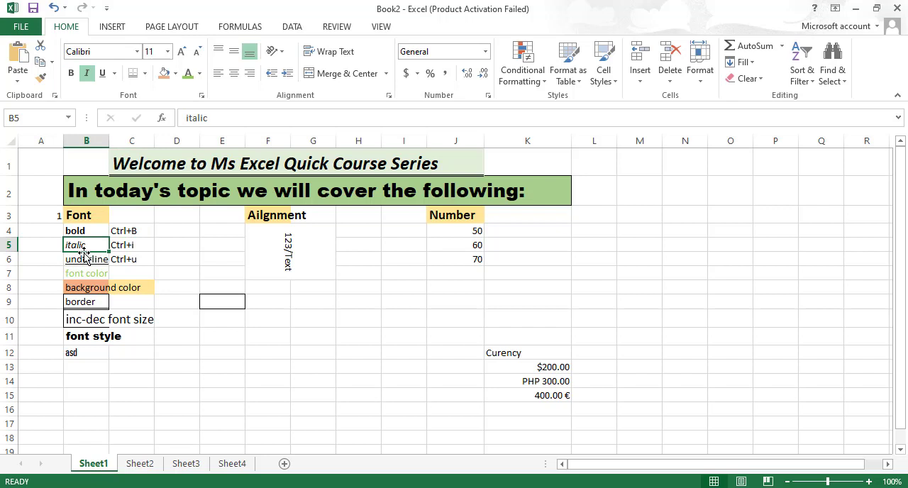
pyautogui.moveTo(125, 255)
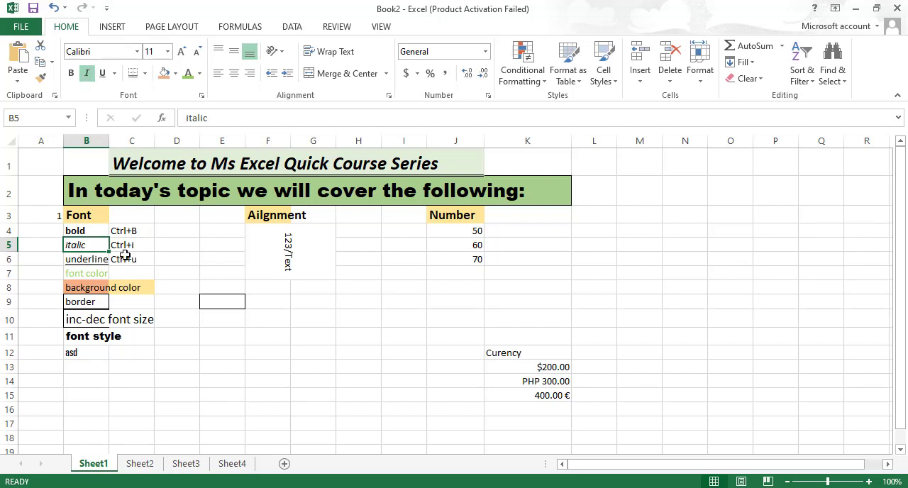
# Step: Colour the 'font color' example text in B7 orange from the Font Color palette
pyautogui.click(85, 273)
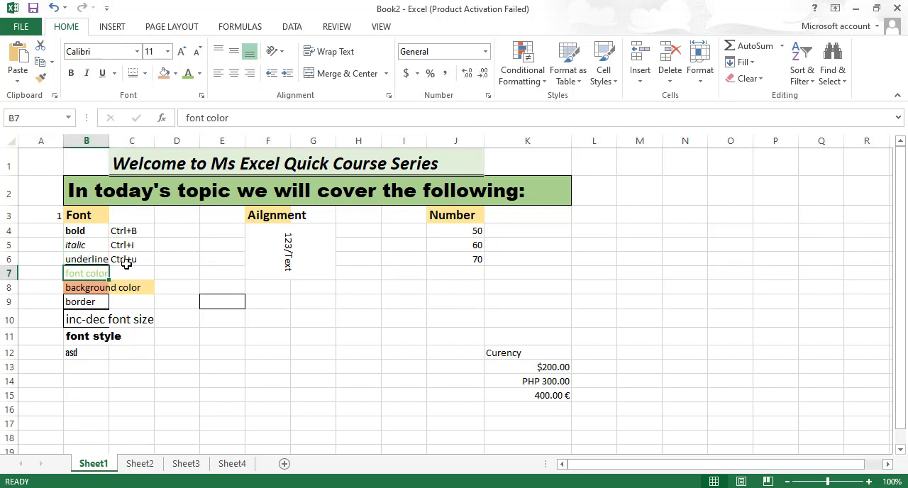
pyautogui.moveTo(188, 72)
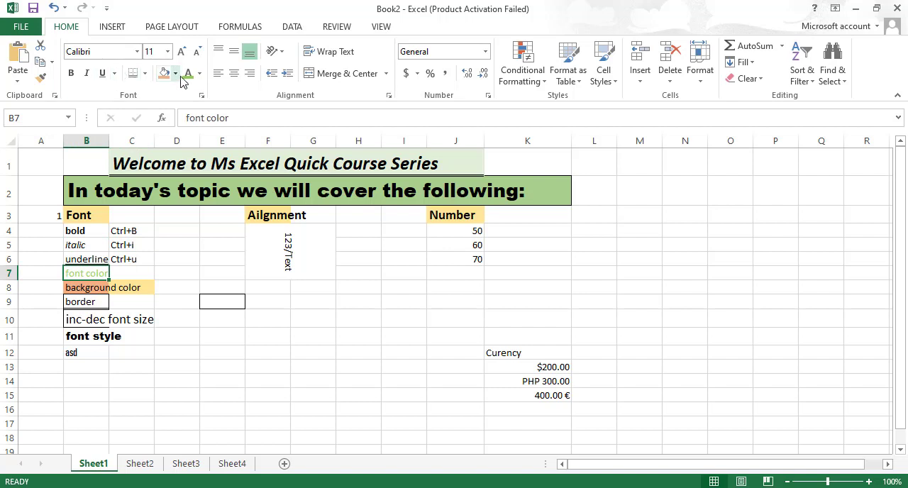
pyautogui.click(202, 72)
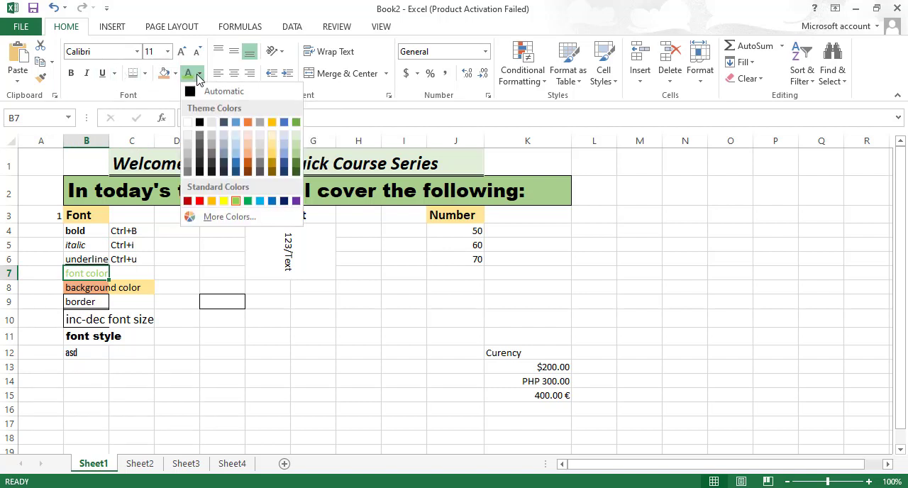
pyautogui.click(131, 272)
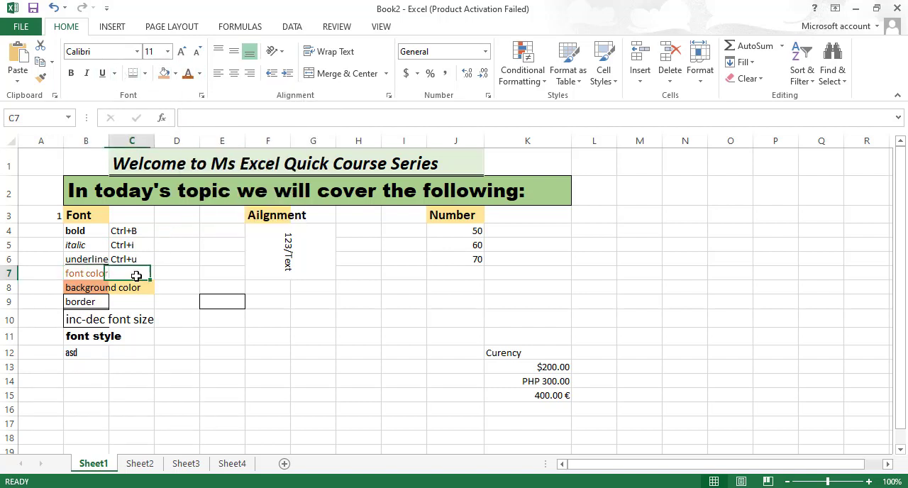
# Step: Give the 'background color' cell B8 and cell B14 a blue fill
pyautogui.click(85, 288)
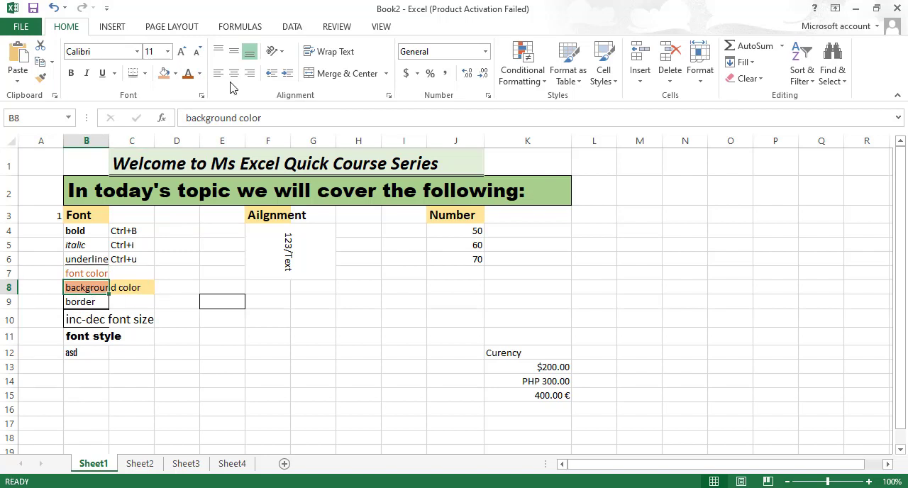
pyautogui.moveTo(164, 73)
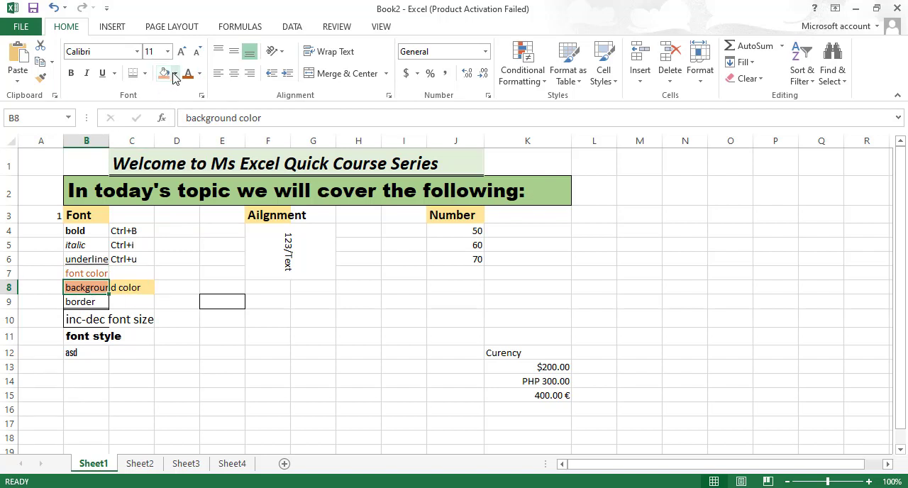
pyautogui.click(175, 72)
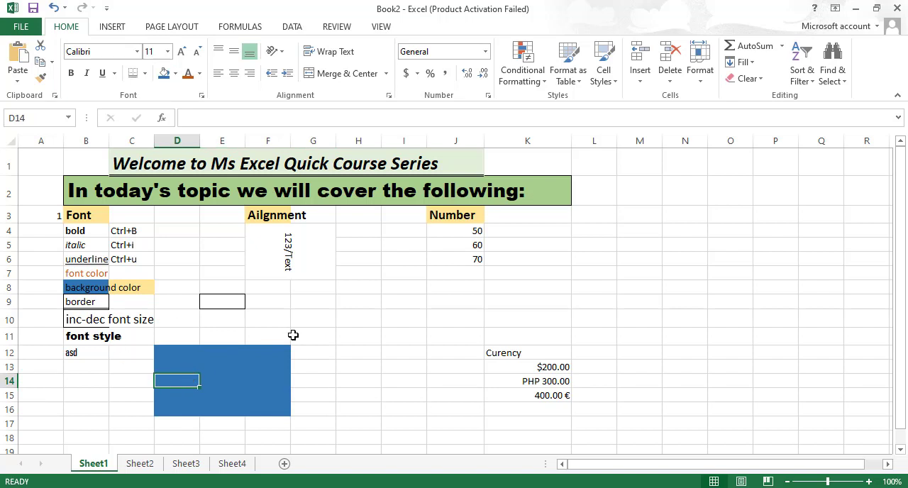
pyautogui.click(85, 381)
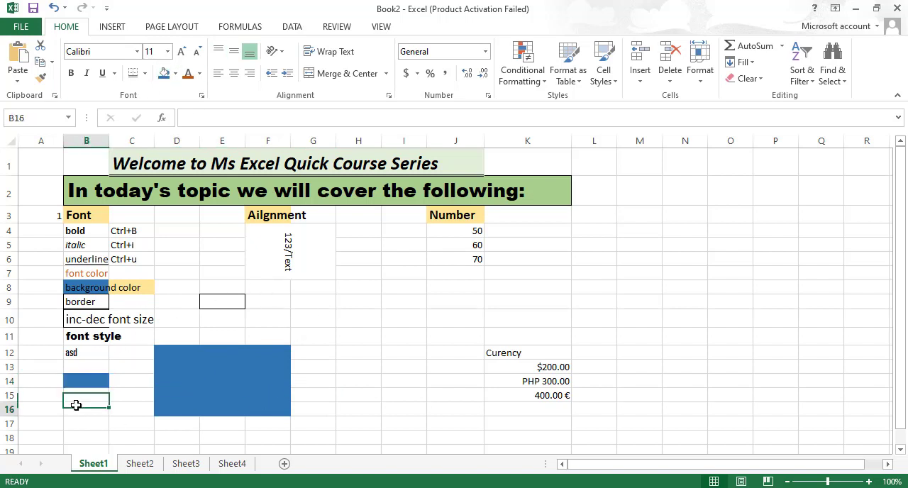
pyautogui.click(39, 320)
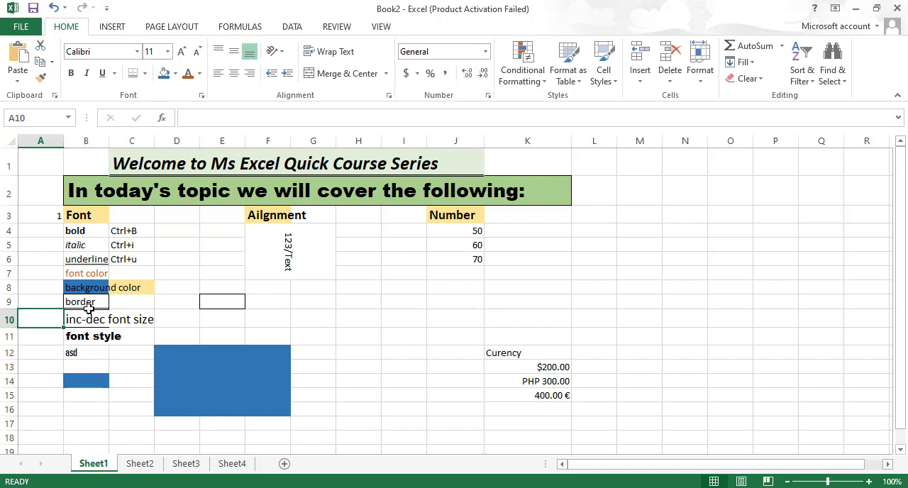
pyautogui.click(85, 301)
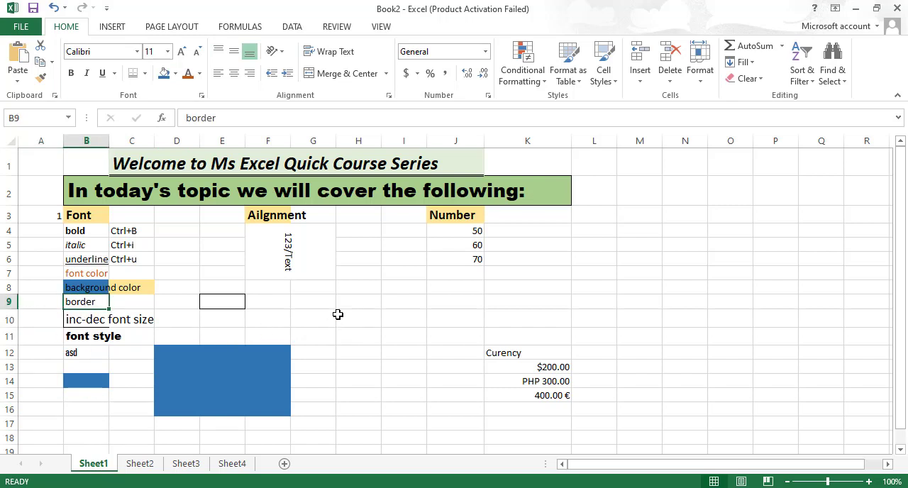
# Step: Apply All Borders to the empty block N4:P8 so every cell shows gridlines
pyautogui.moveTo(312, 288); pyautogui.dragTo(404, 357)
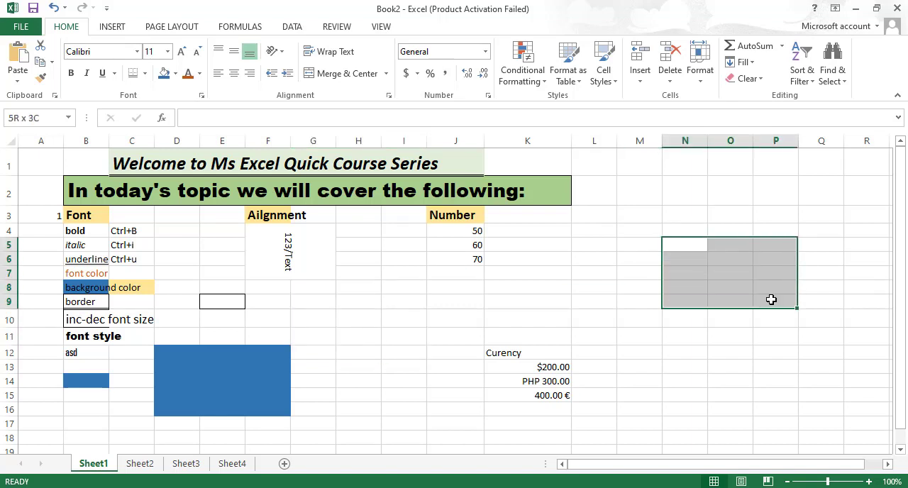
pyautogui.click(684, 244)
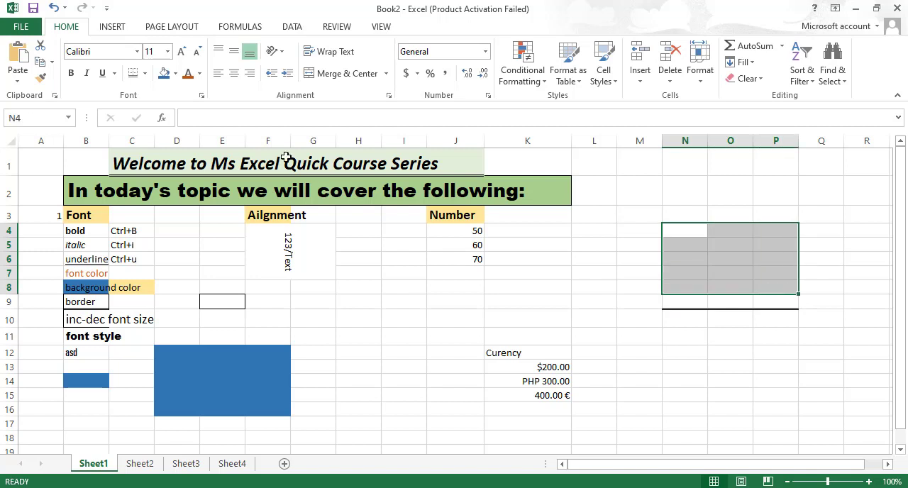
pyautogui.click(134, 73)
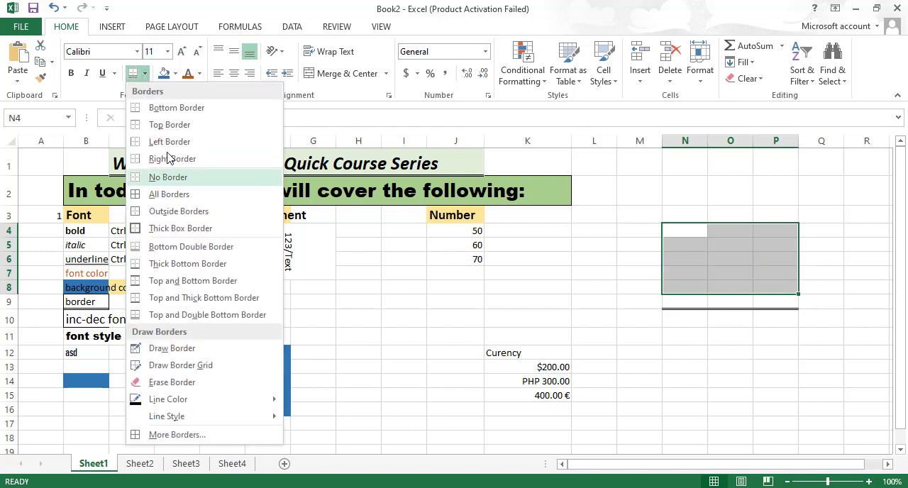
pyautogui.moveTo(176, 107)
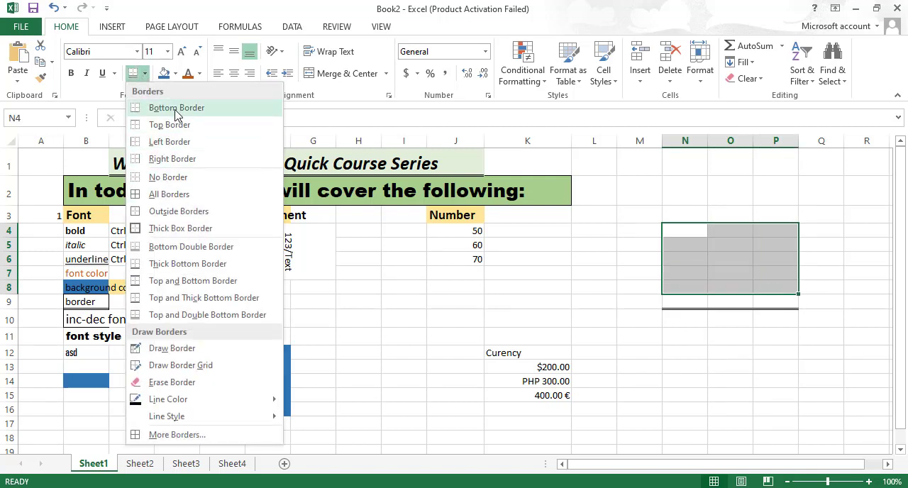
pyautogui.moveTo(169, 194)
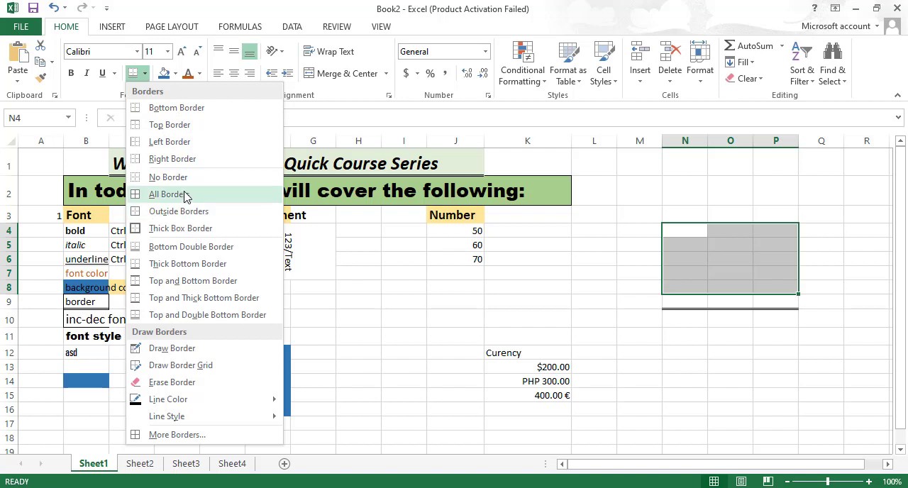
pyautogui.click(168, 193)
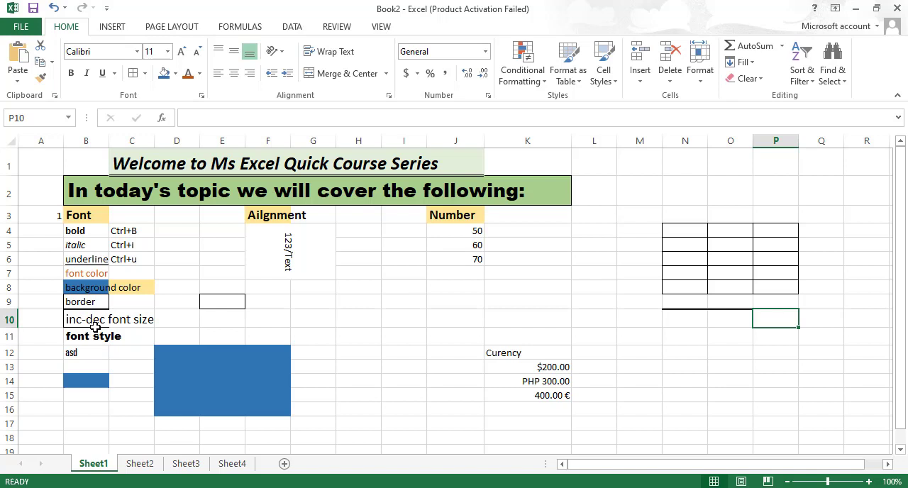
# Step: Resize the B10 'inc-dec font size' text and set its font to Bahnschrift Light after trying Algerian
pyautogui.click(85, 320)
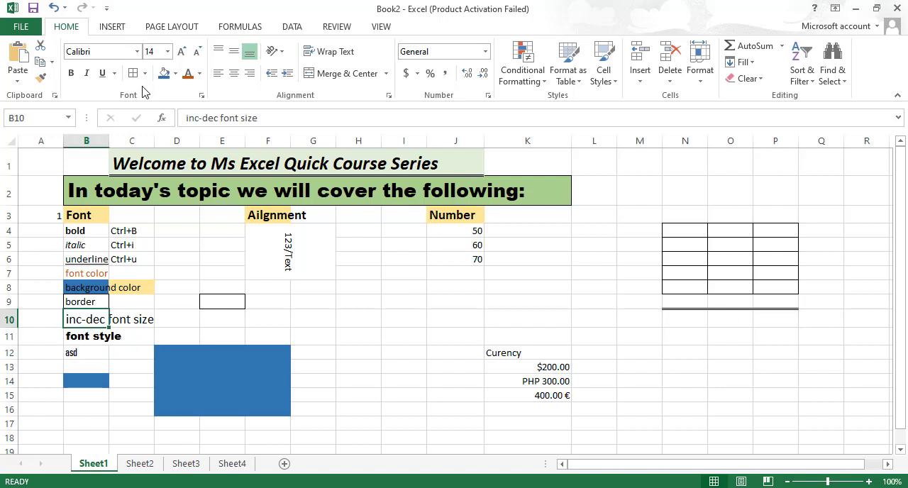
pyautogui.click(181, 51)
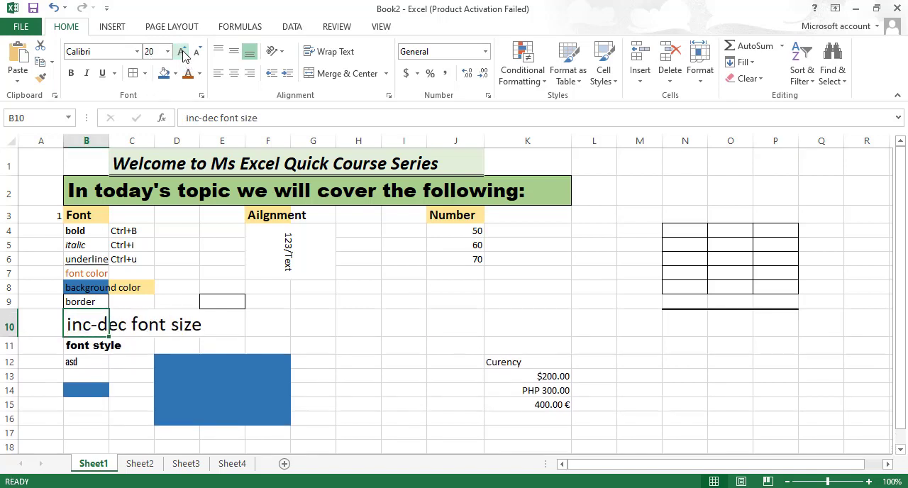
pyautogui.click(197, 51)
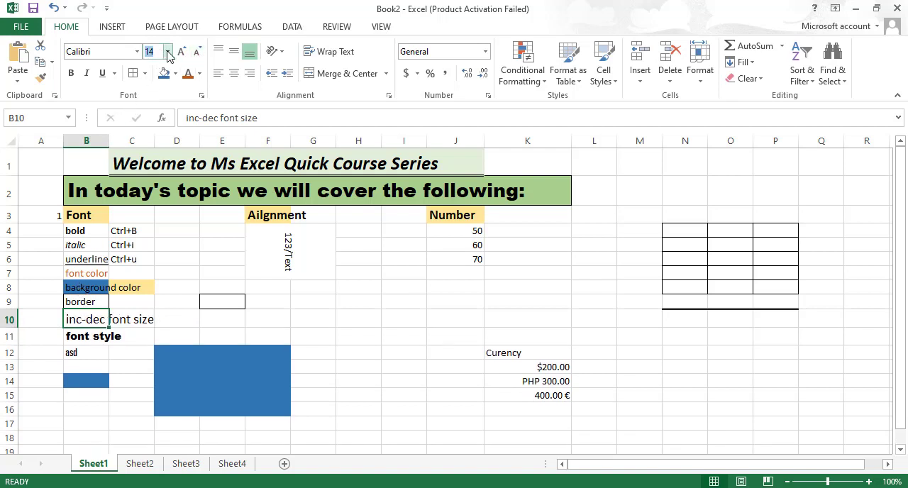
pyautogui.click(167, 51)
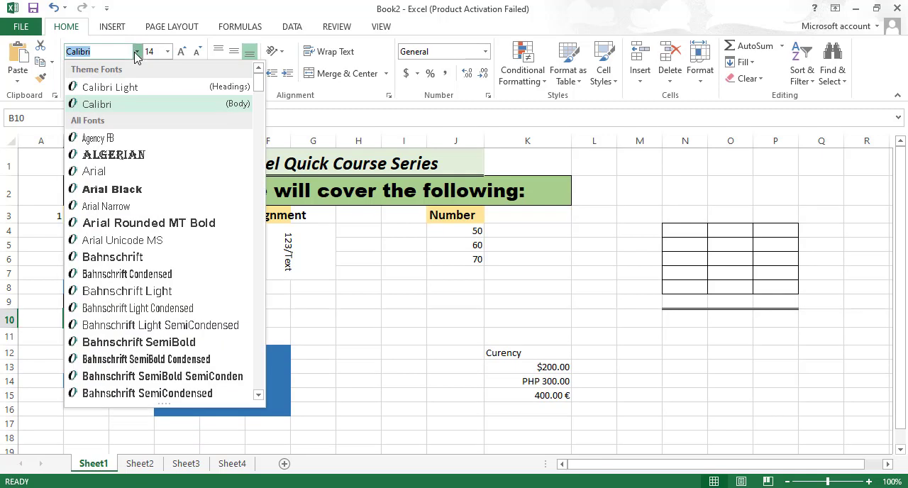
pyautogui.click(114, 153)
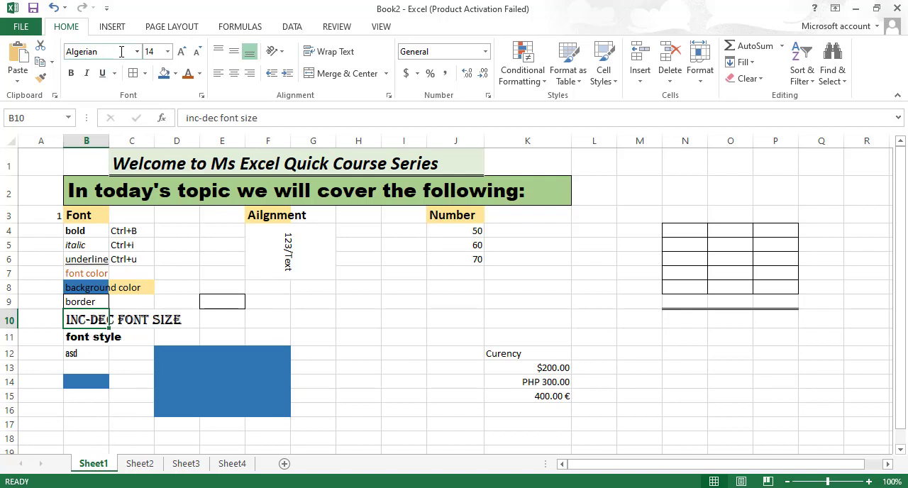
pyautogui.click(120, 51)
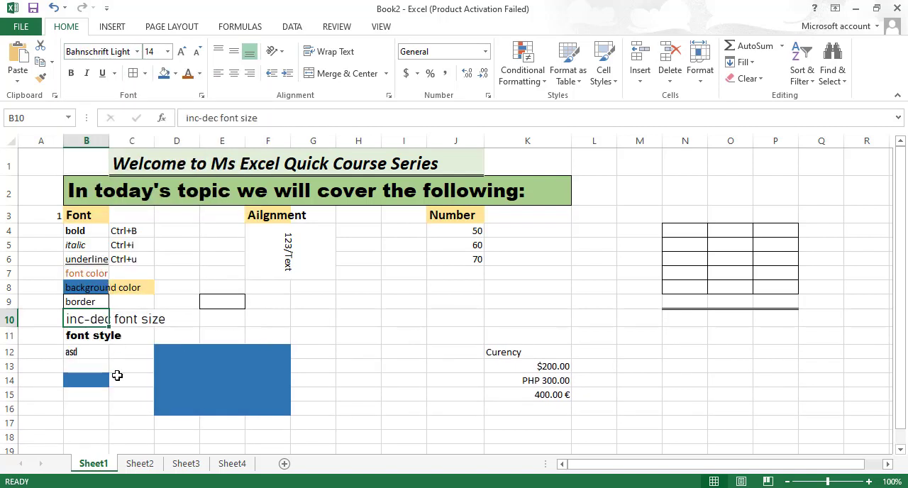
pyautogui.click(85, 351)
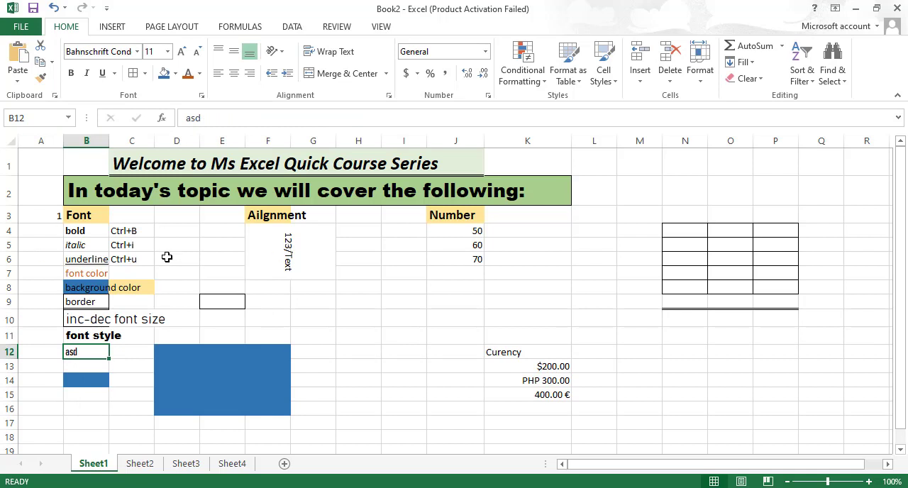
# Step: Merge the 123/Text block F4:G8 into one cell and turn its label back to horizontal
pyautogui.click(267, 215)
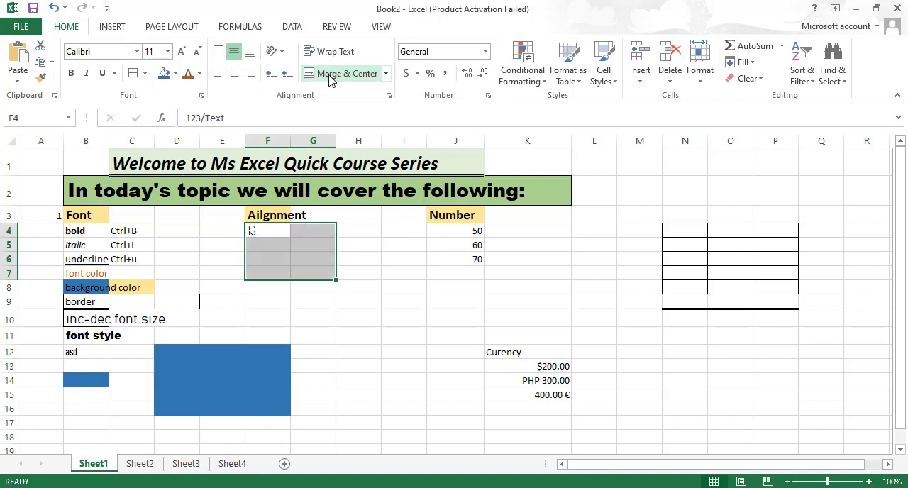
pyautogui.click(346, 72)
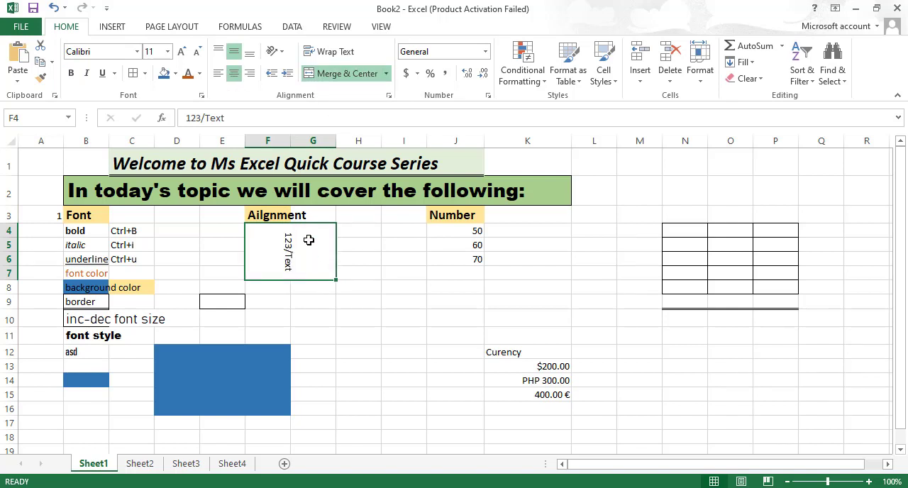
pyautogui.click(273, 51)
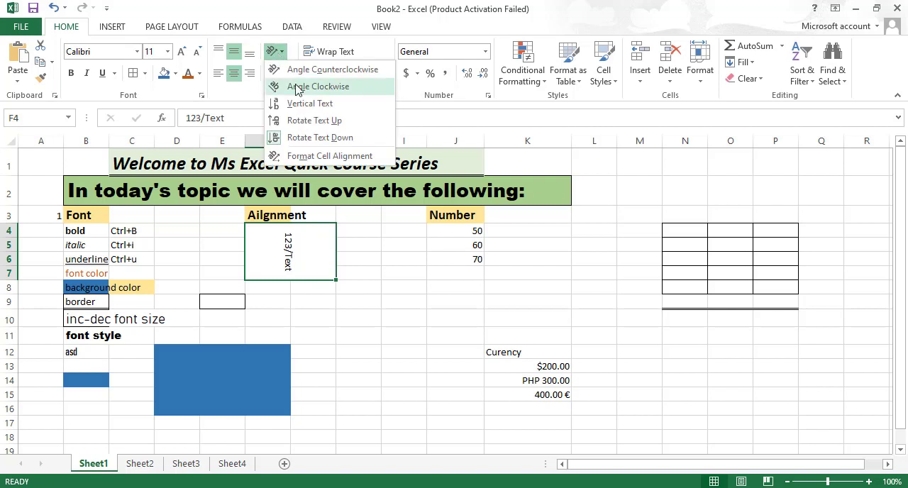
pyautogui.click(318, 85)
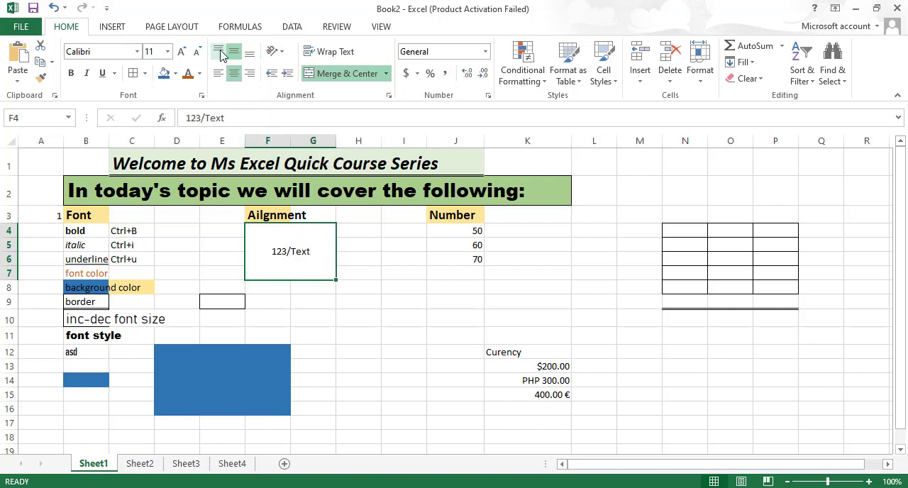
# Step: Try top, bottom and right alignment, then centre the 123/Text label in the merged cell
pyautogui.click(218, 52)
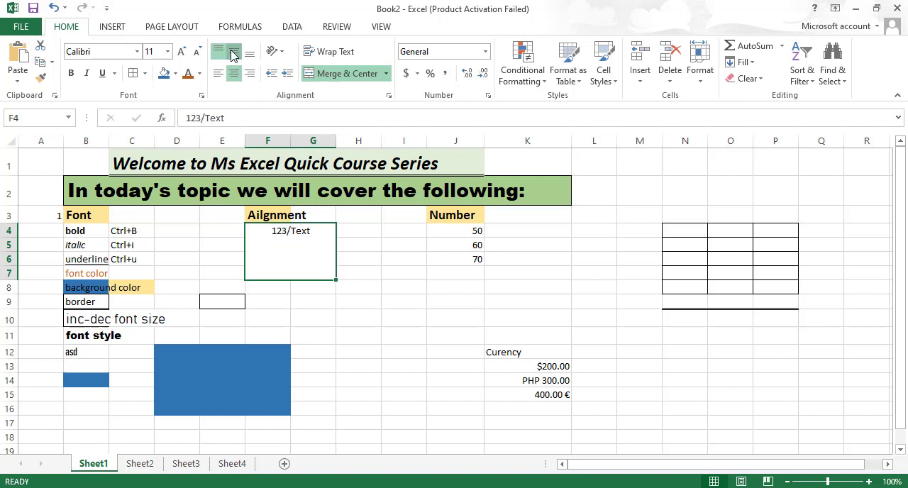
pyautogui.click(219, 72)
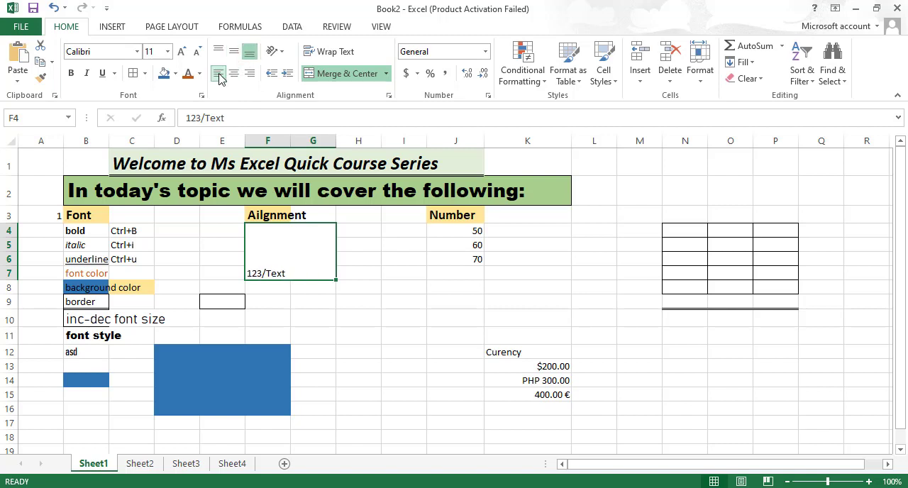
pyautogui.click(250, 73)
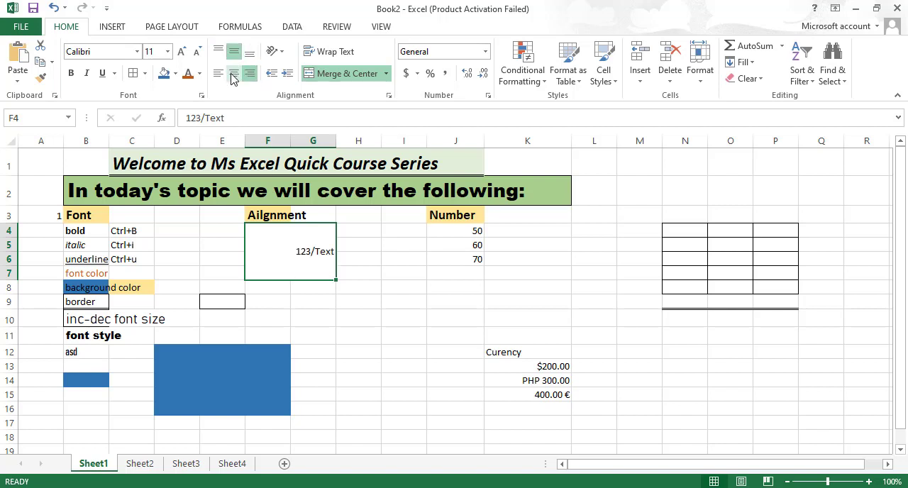
pyautogui.click(219, 72)
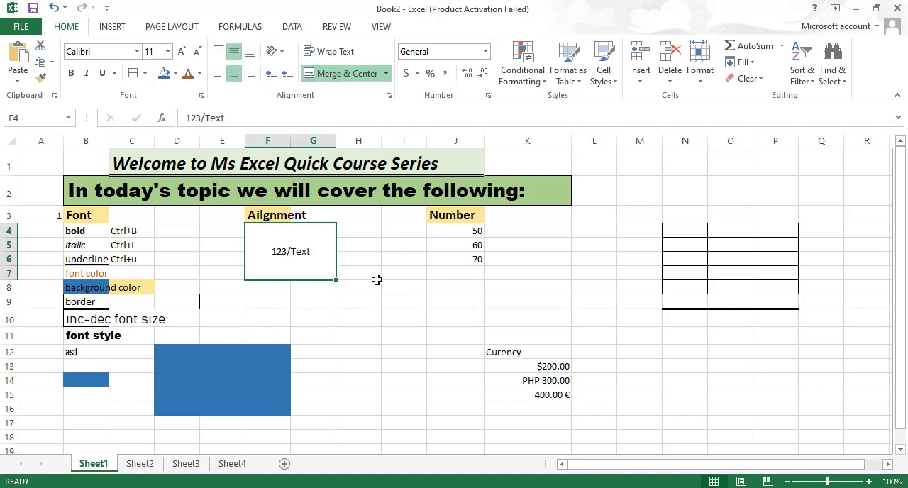
pyautogui.click(454, 230)
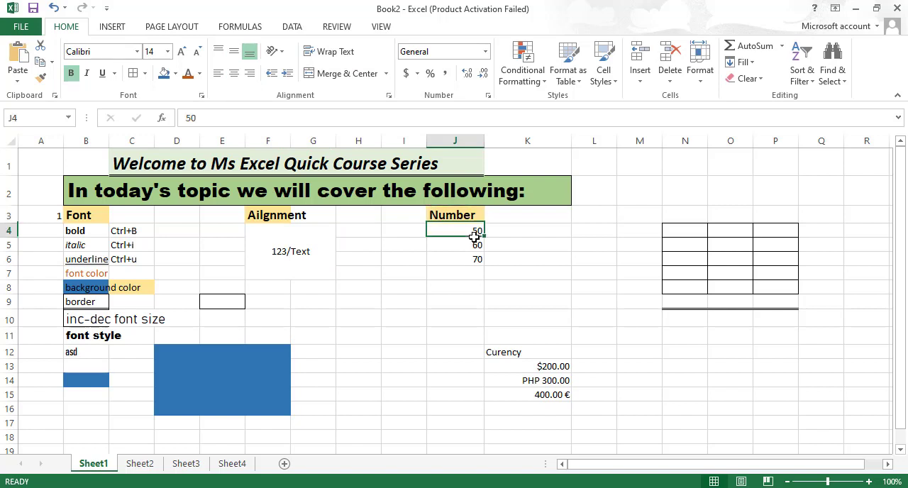
pyautogui.click(454, 272)
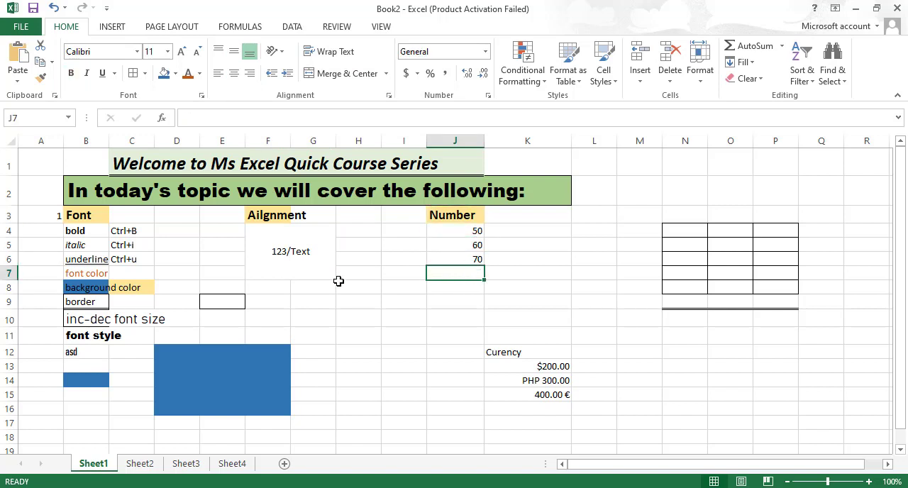
pyautogui.moveTo(454, 96)
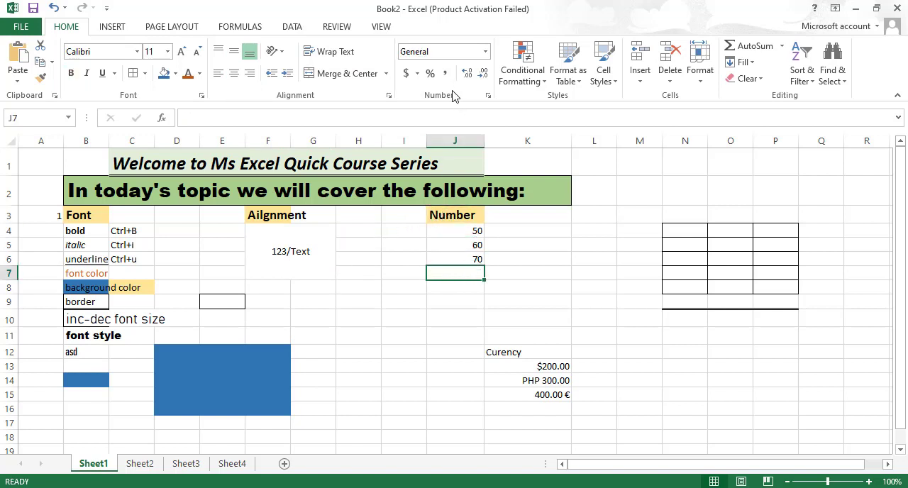
# Step: Format J4 as a Number with three decimal places via Format Cells
pyautogui.click(488, 95)
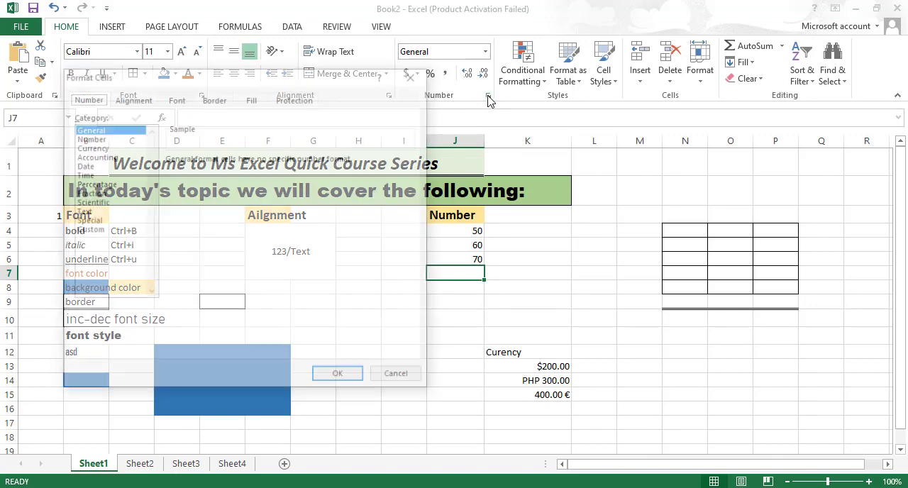
pyautogui.click(88, 138)
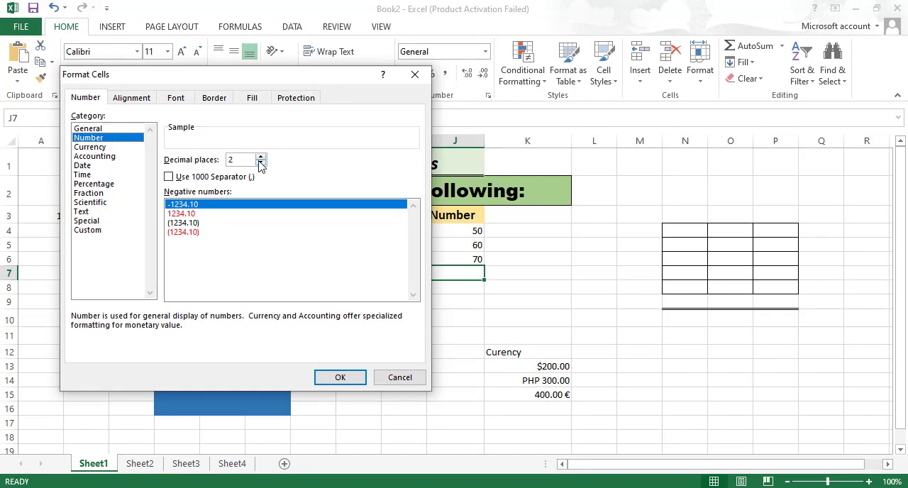
pyautogui.click(261, 157)
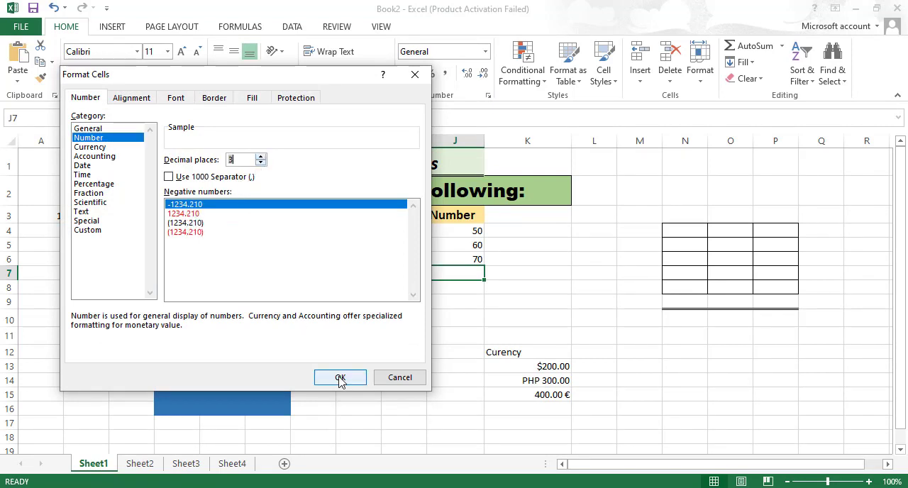
pyautogui.click(341, 377)
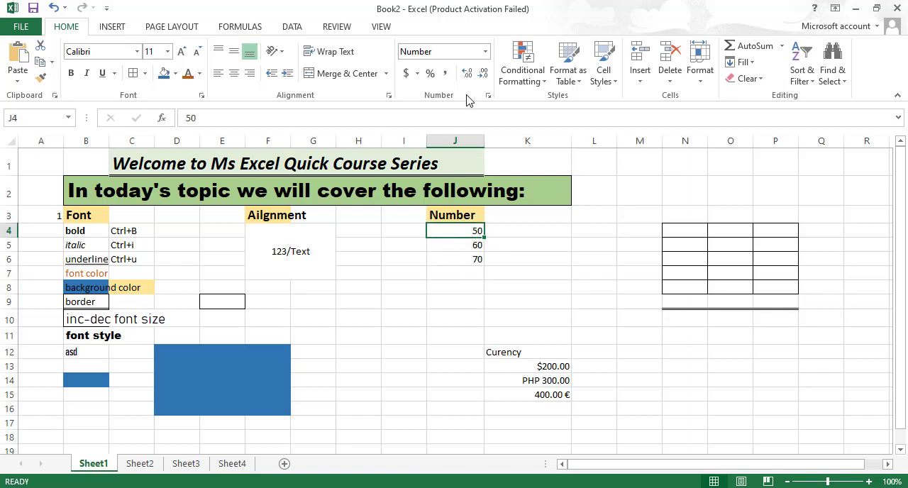
pyautogui.click(488, 96)
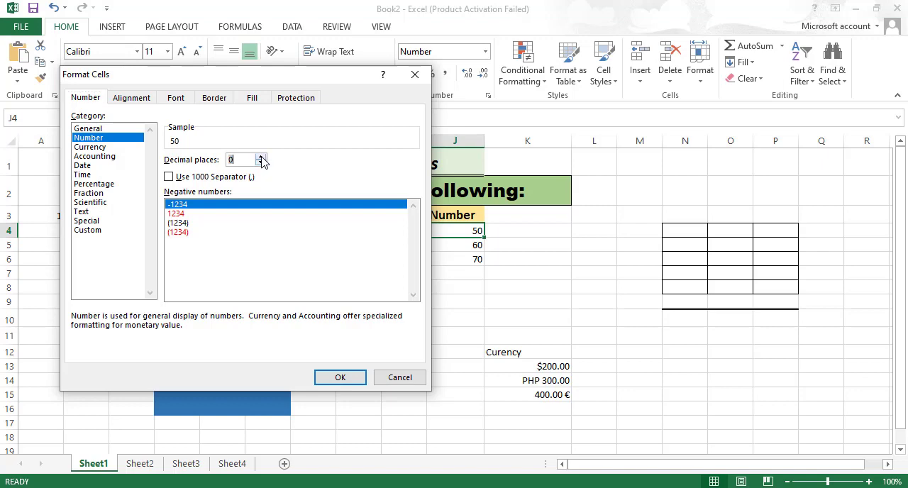
pyautogui.click(341, 377)
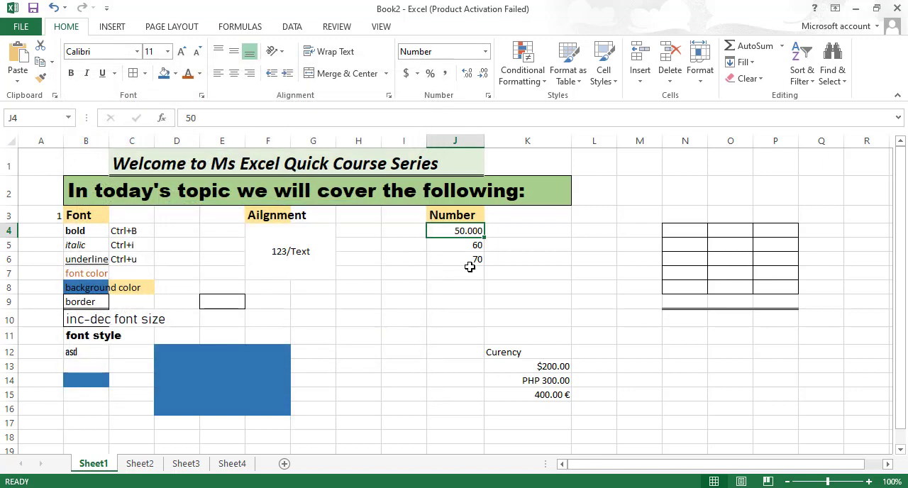
pyautogui.moveTo(404, 233)
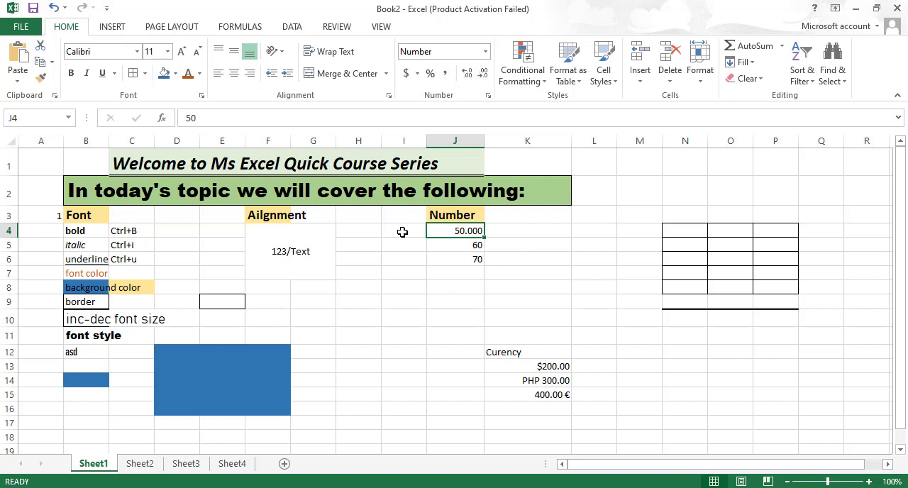
# Step: Decrease the decimals on J4 until the value reads 50.0
pyautogui.click(483, 74)
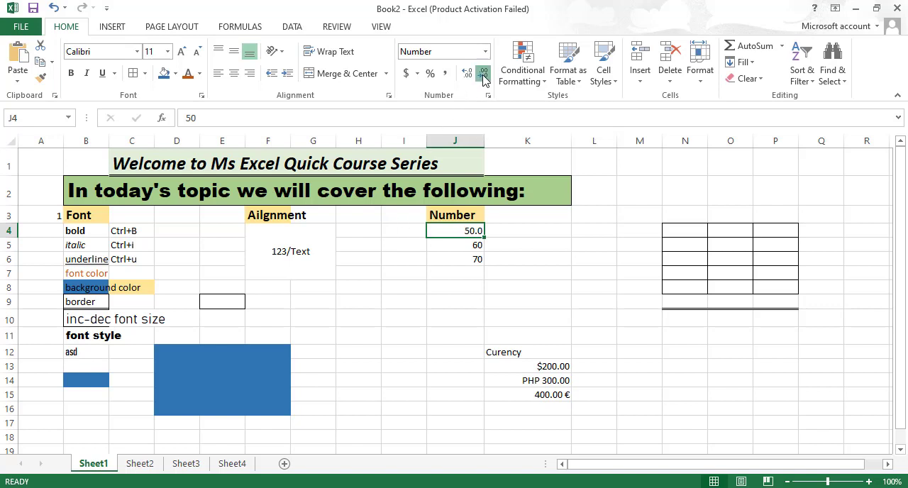
pyautogui.click(468, 72)
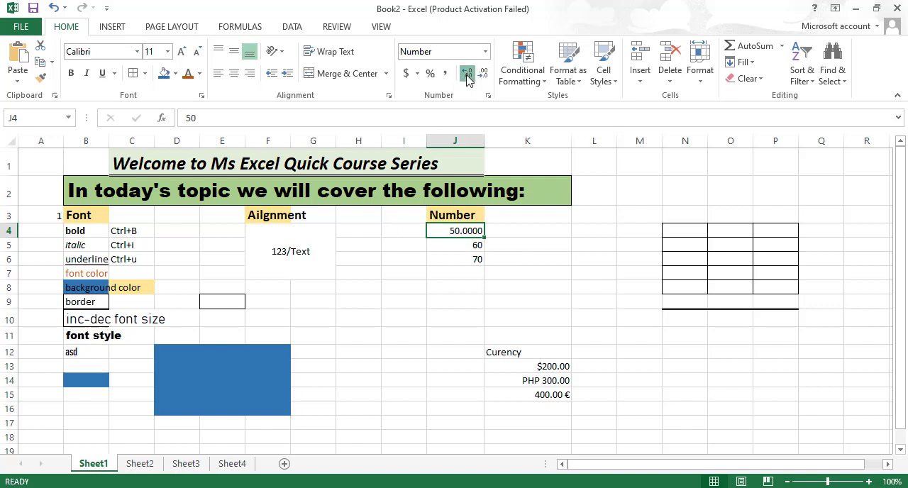
pyautogui.click(467, 72)
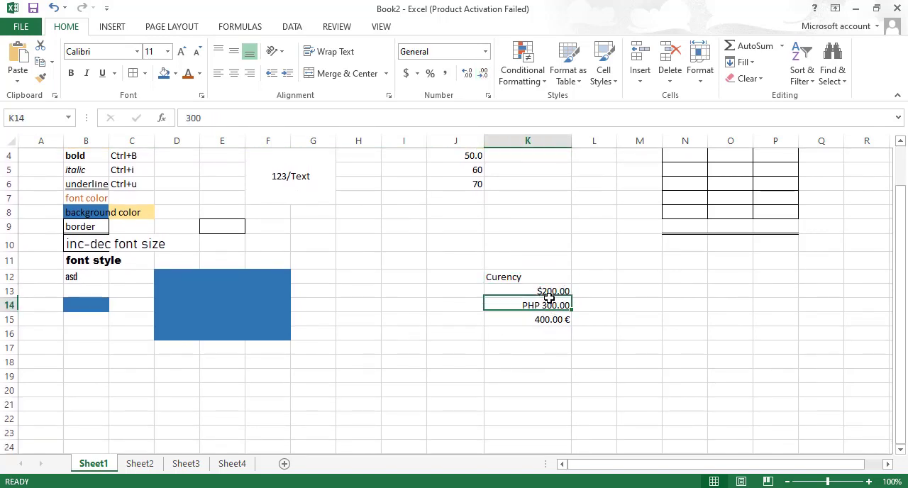
# Step: Format the $200.00 in K13 as Currency with the Finnish € symbol, showing 200.00 €
pyautogui.click(528, 291)
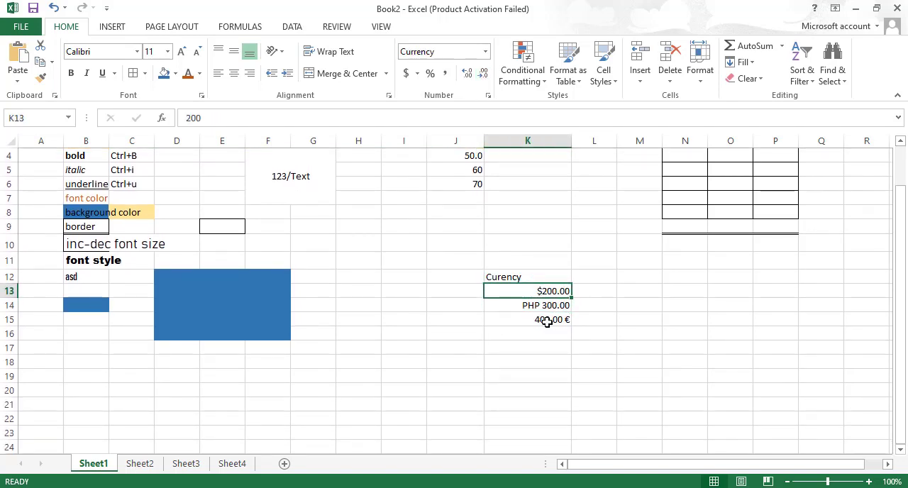
pyautogui.moveTo(535, 222)
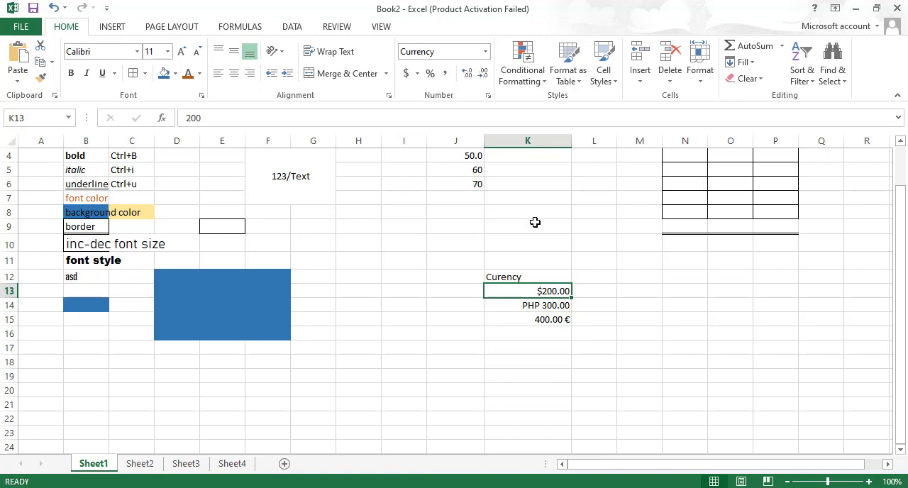
pyautogui.click(494, 95)
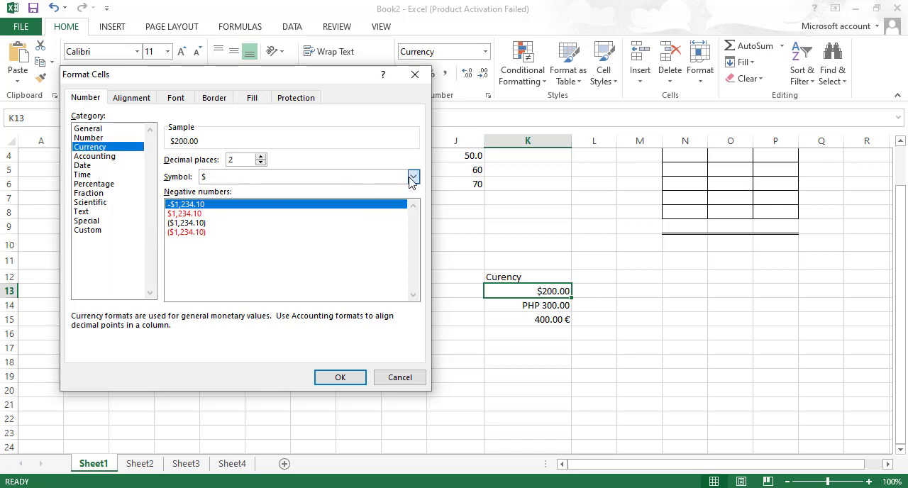
pyautogui.click(413, 176)
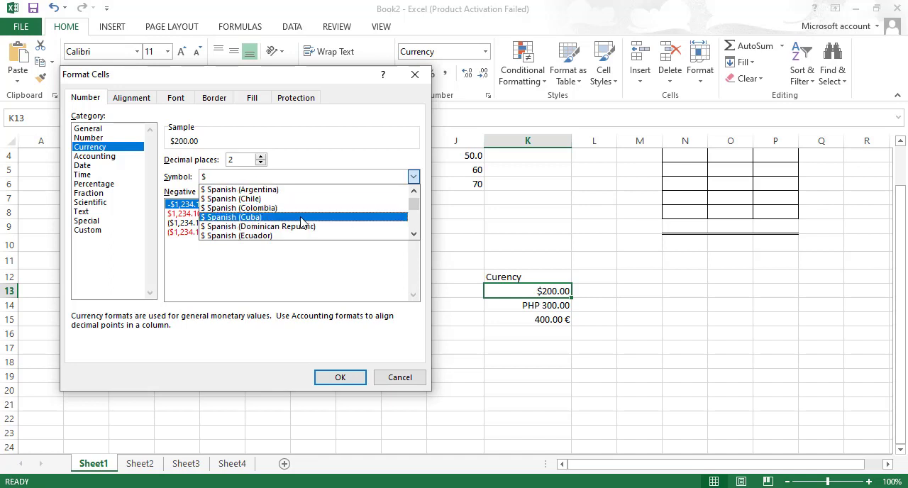
pyautogui.scroll(-3)
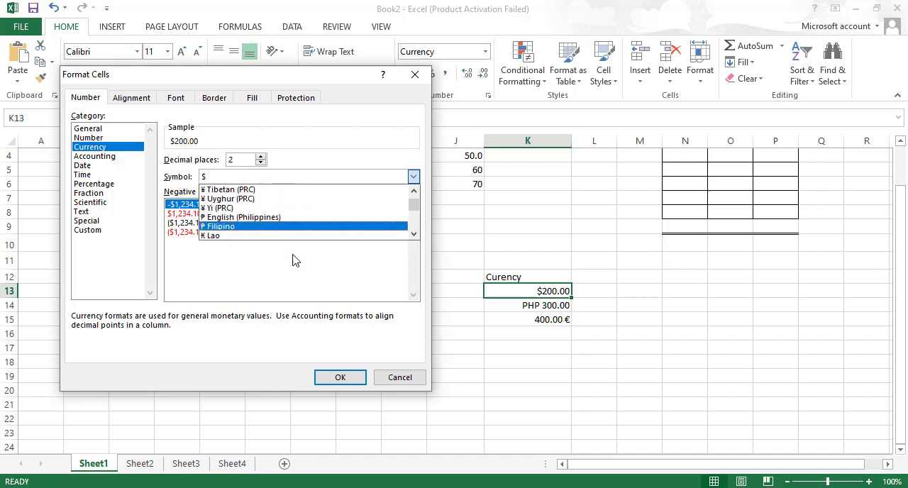
pyautogui.scroll(-3)
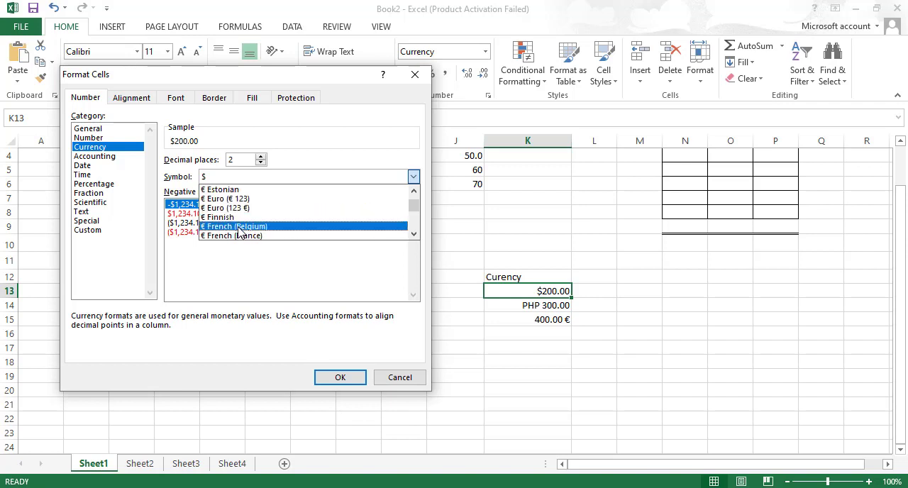
pyautogui.click(219, 216)
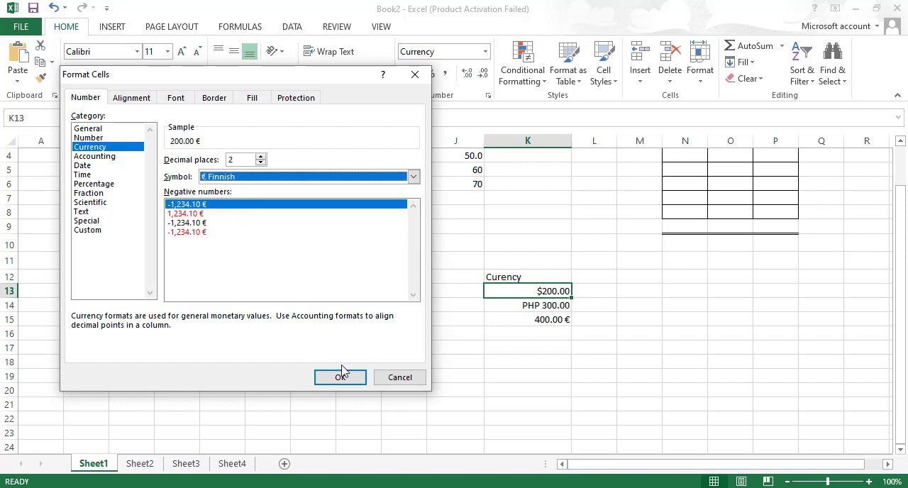
pyautogui.click(341, 378)
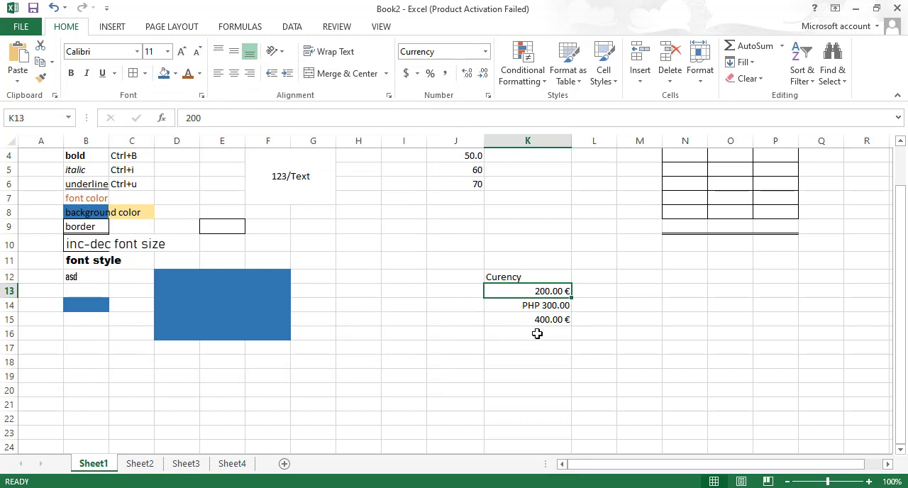
pyautogui.click(528, 334)
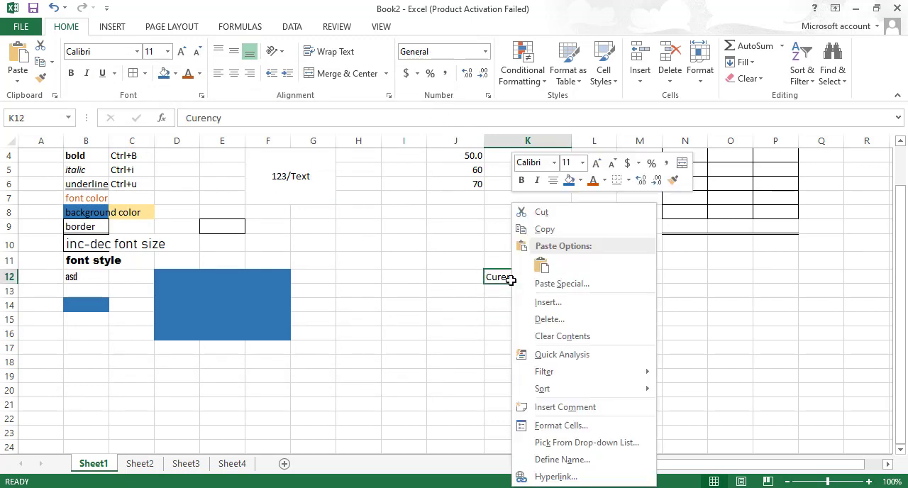
pyautogui.moveTo(571, 442)
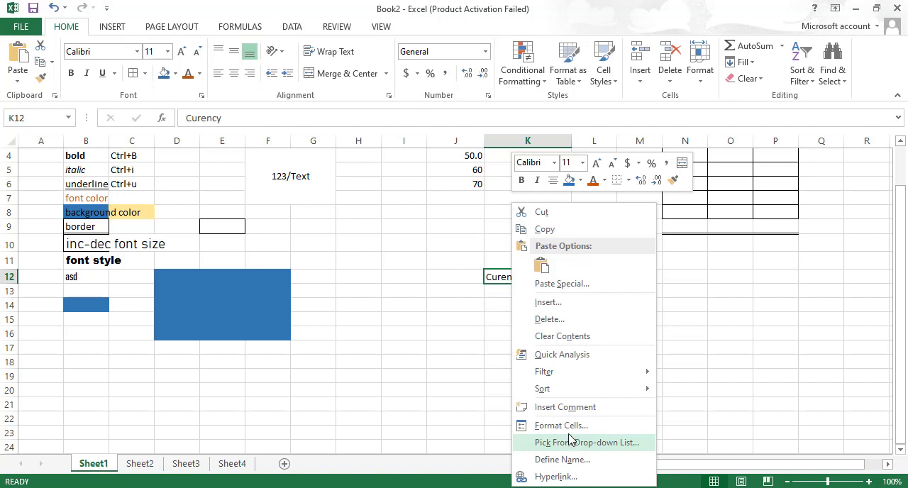
pyautogui.moveTo(561, 426)
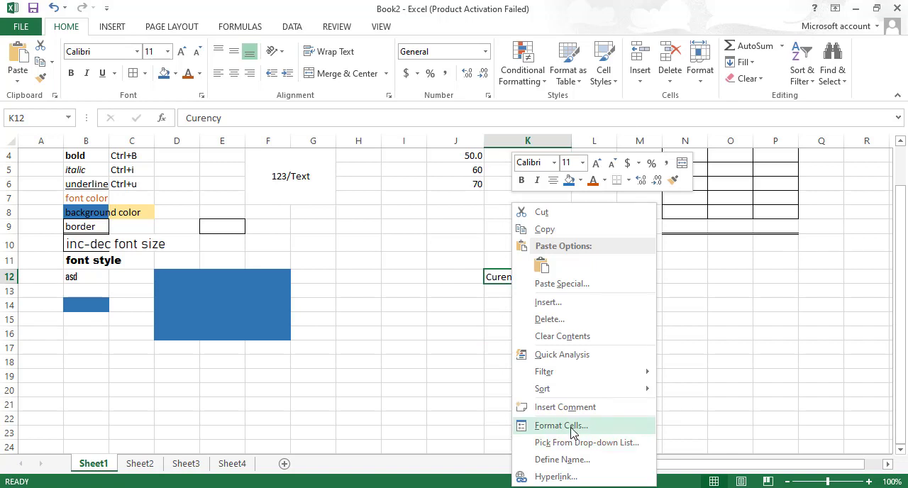
pyautogui.click(561, 426)
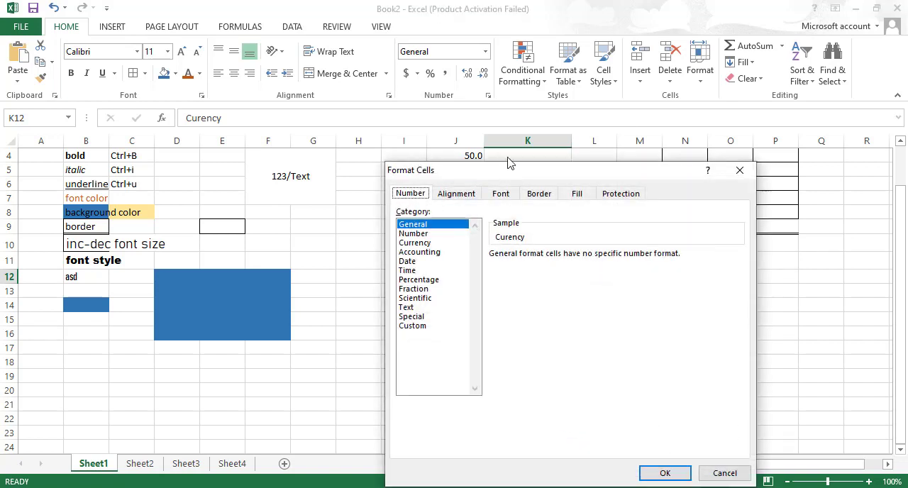
pyautogui.moveTo(499, 161)
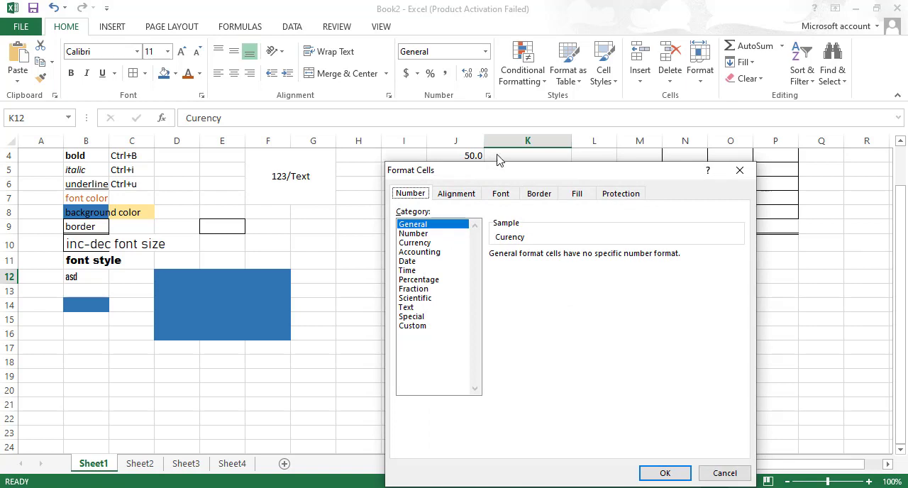
pyautogui.click(457, 193)
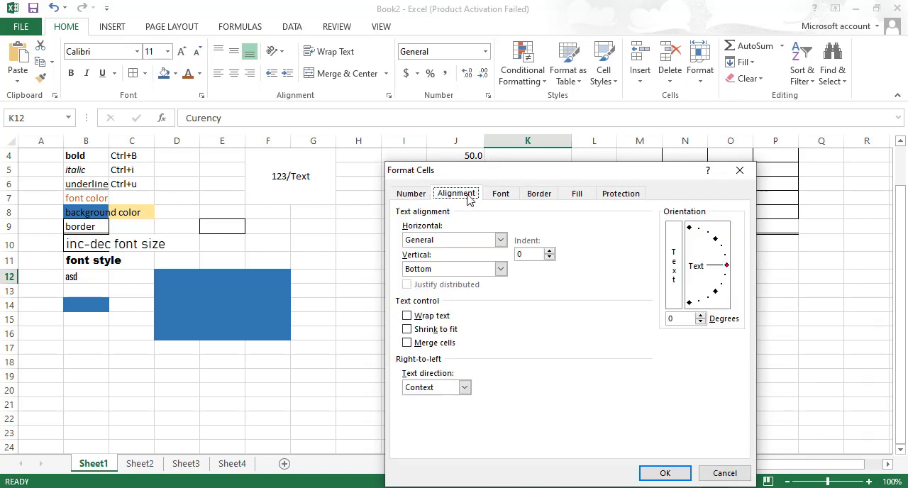
pyautogui.click(576, 193)
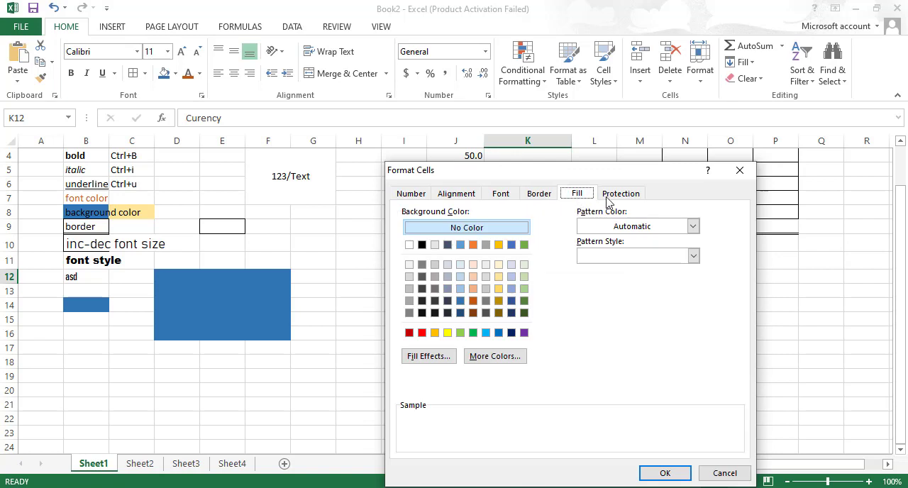
pyautogui.click(410, 193)
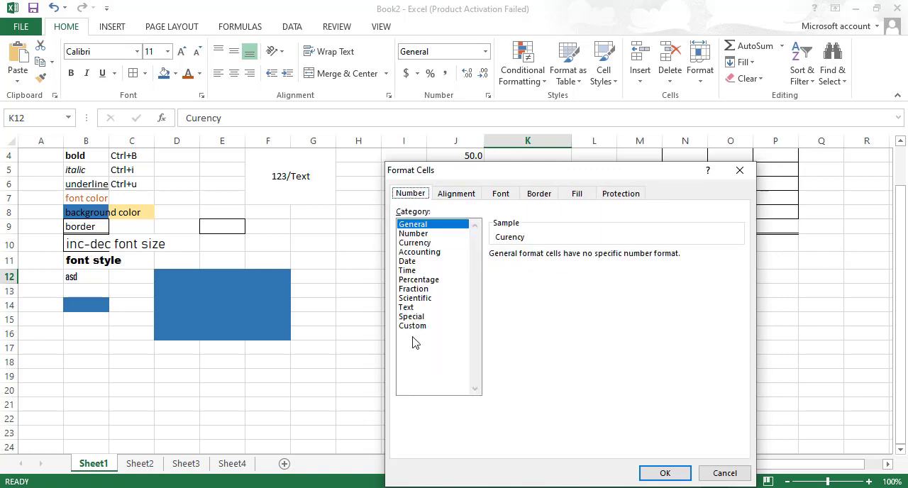
pyautogui.moveTo(428, 262)
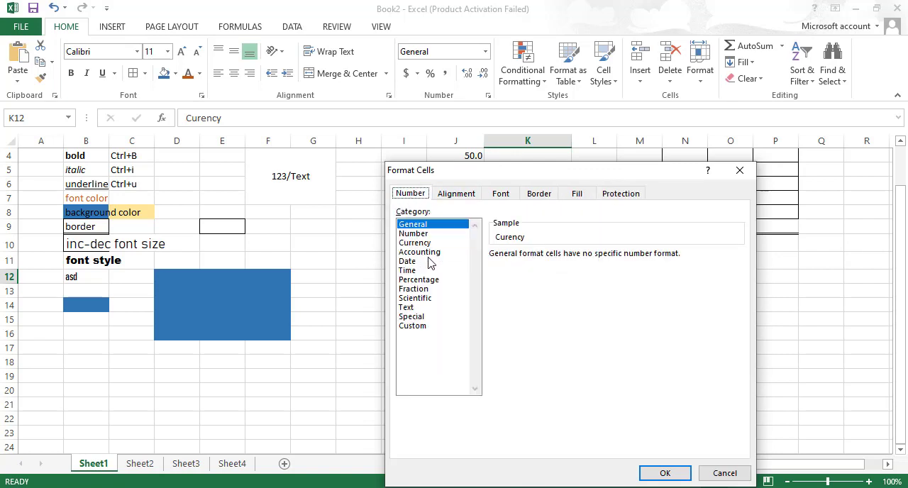
pyautogui.click(408, 261)
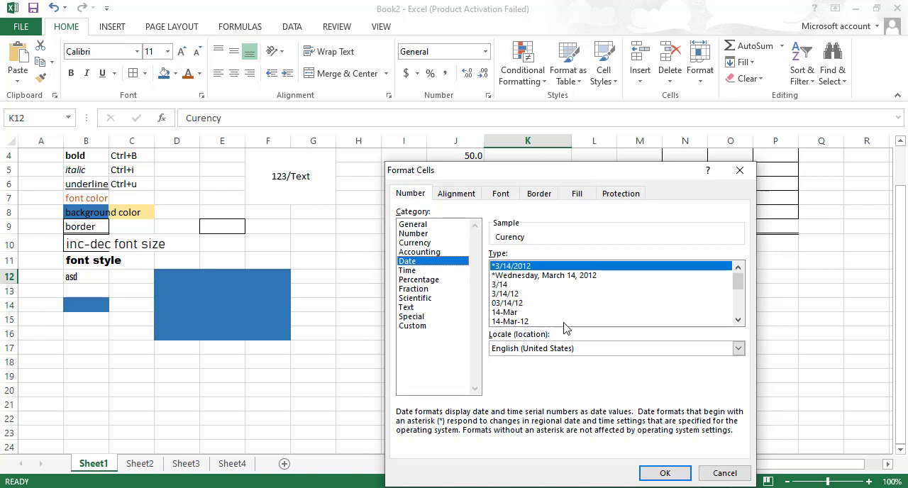
pyautogui.click(407, 269)
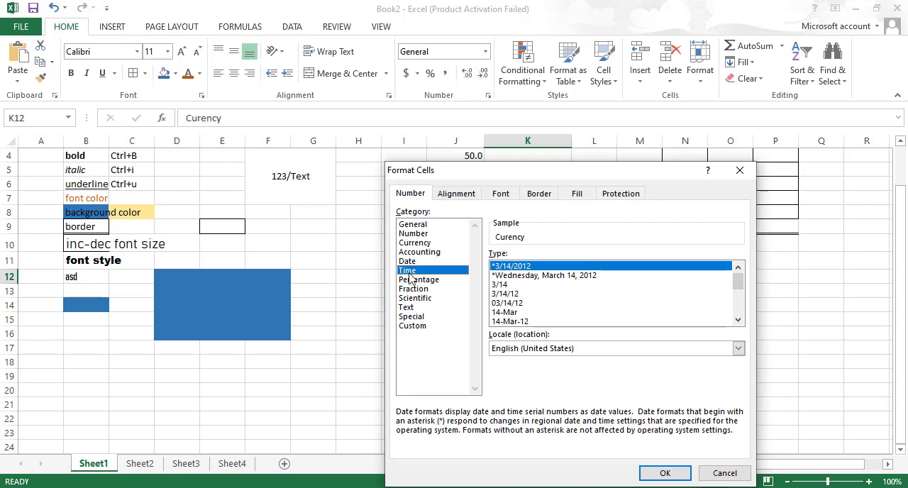
pyautogui.click(418, 278)
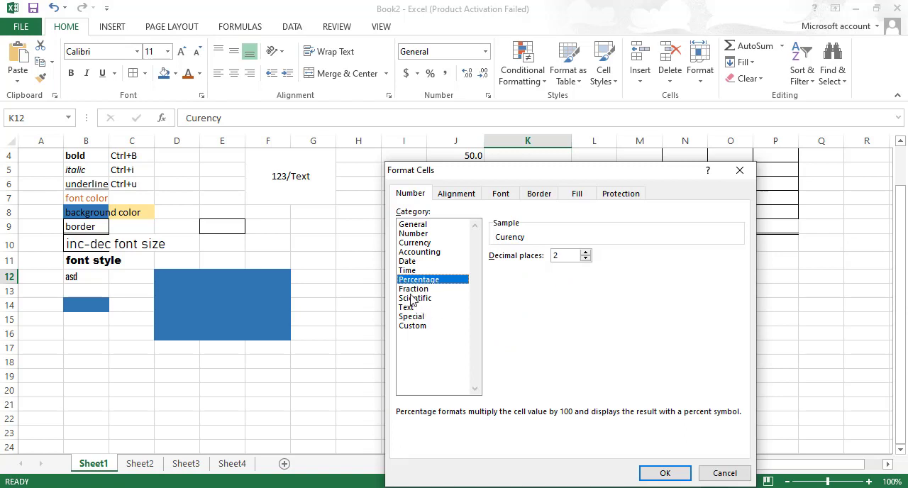
pyautogui.click(405, 307)
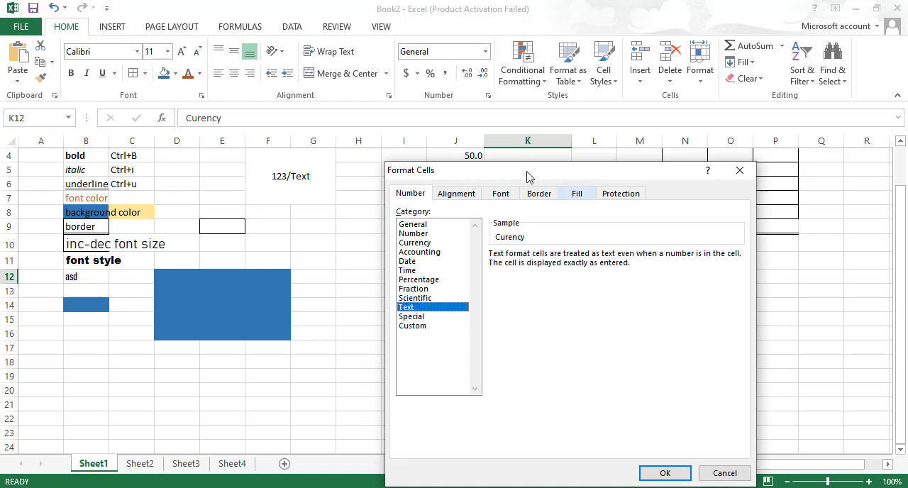
pyautogui.moveTo(117, 99)
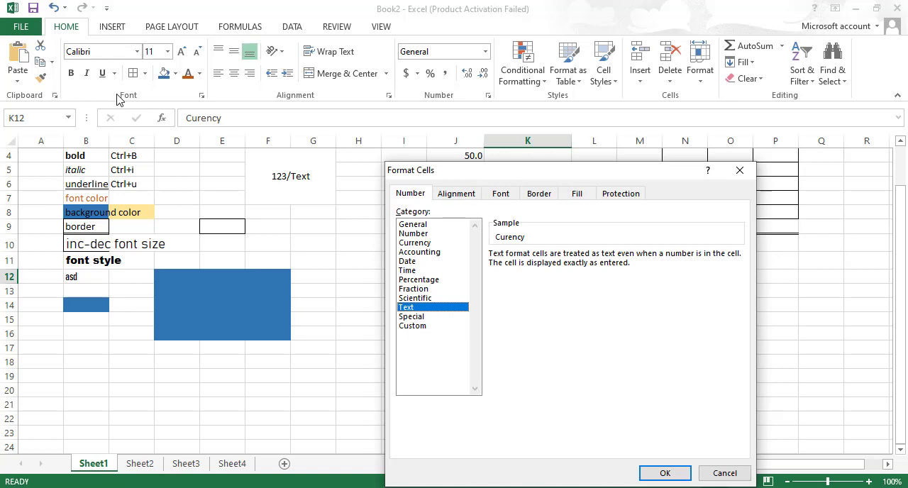
pyautogui.moveTo(656, 105)
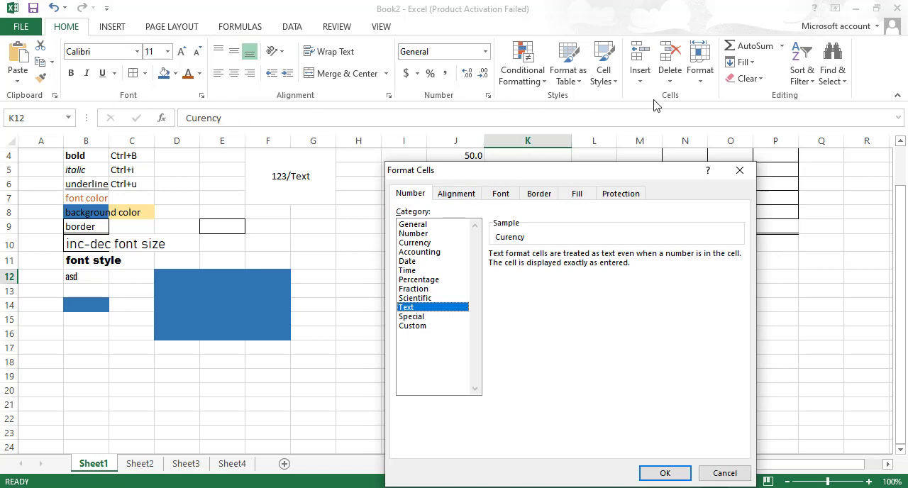
pyautogui.moveTo(678, 457)
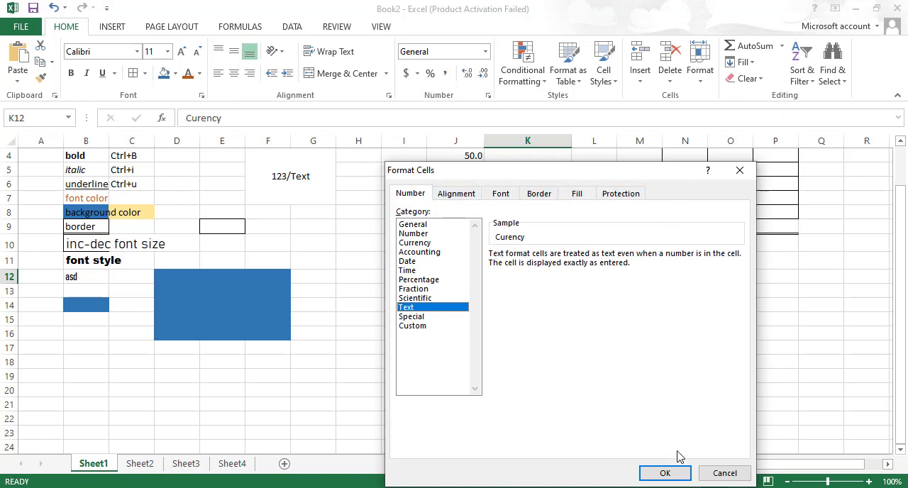
pyautogui.click(664, 474)
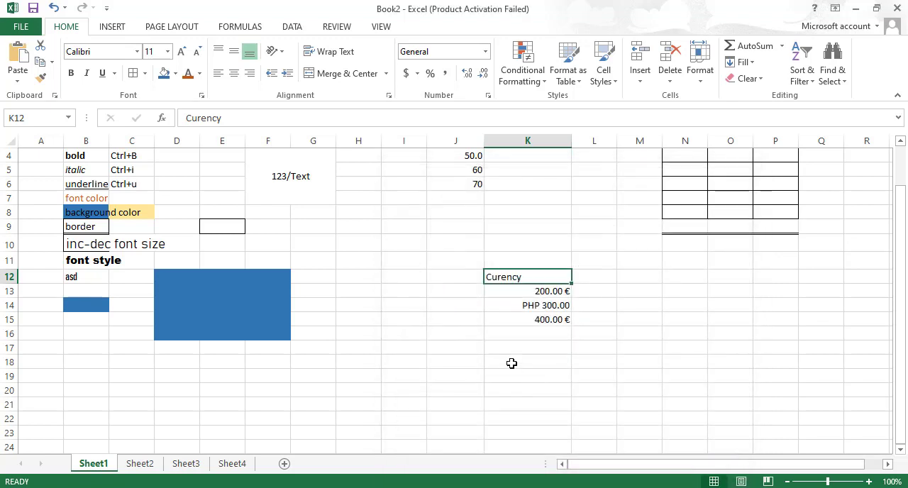